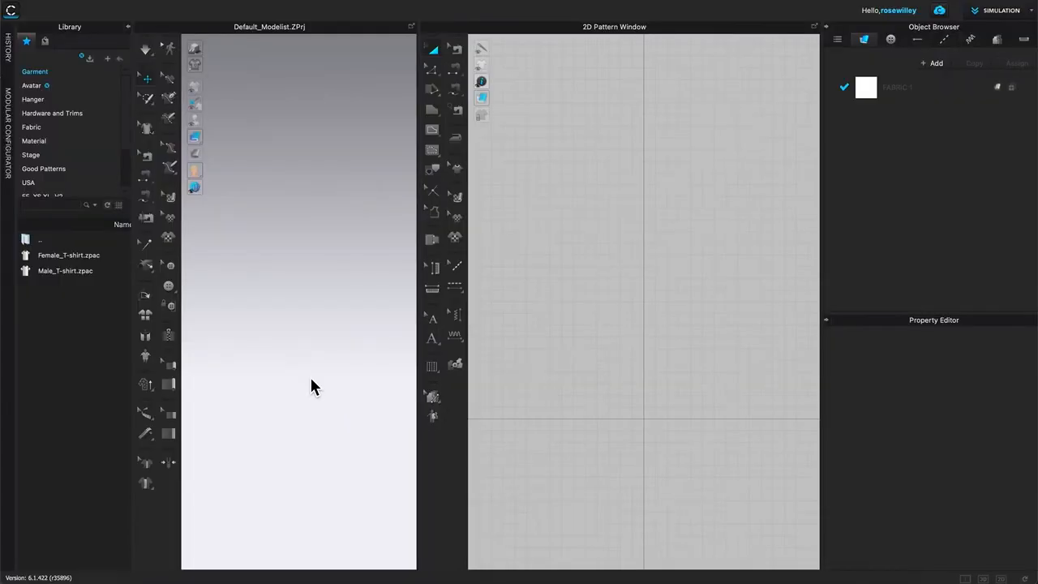
pyautogui.moveTo(280, 304)
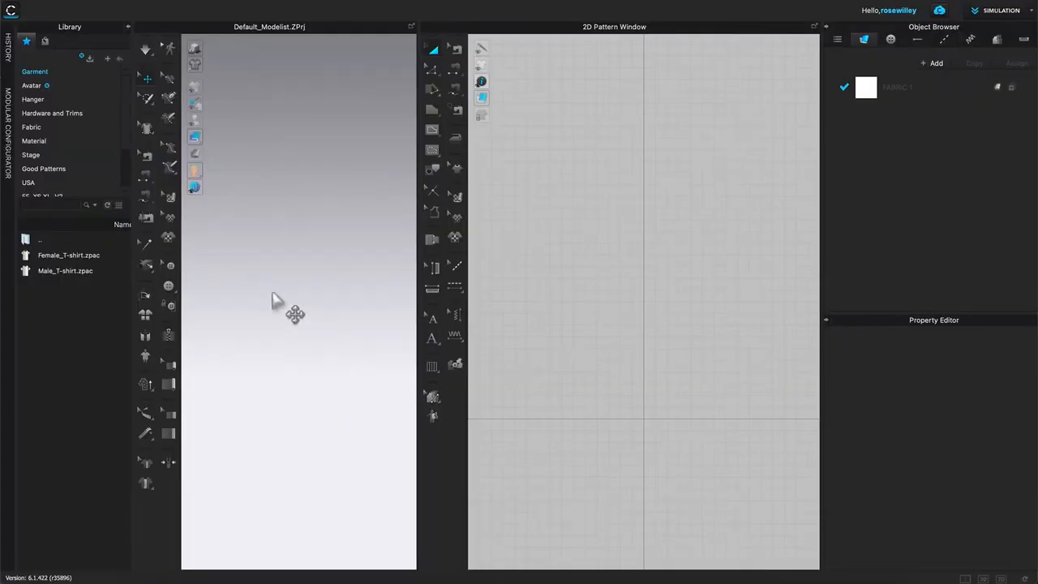
# Bring up the File menu to start a DXF (AAMA/ASTM) import.
pyautogui.click(236, 8)
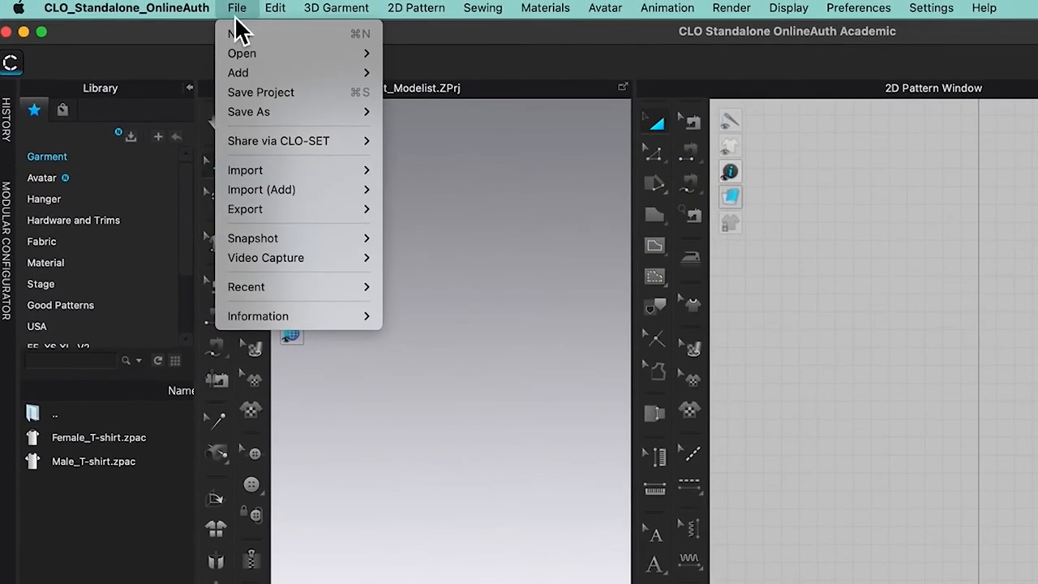
pyautogui.moveTo(278, 141)
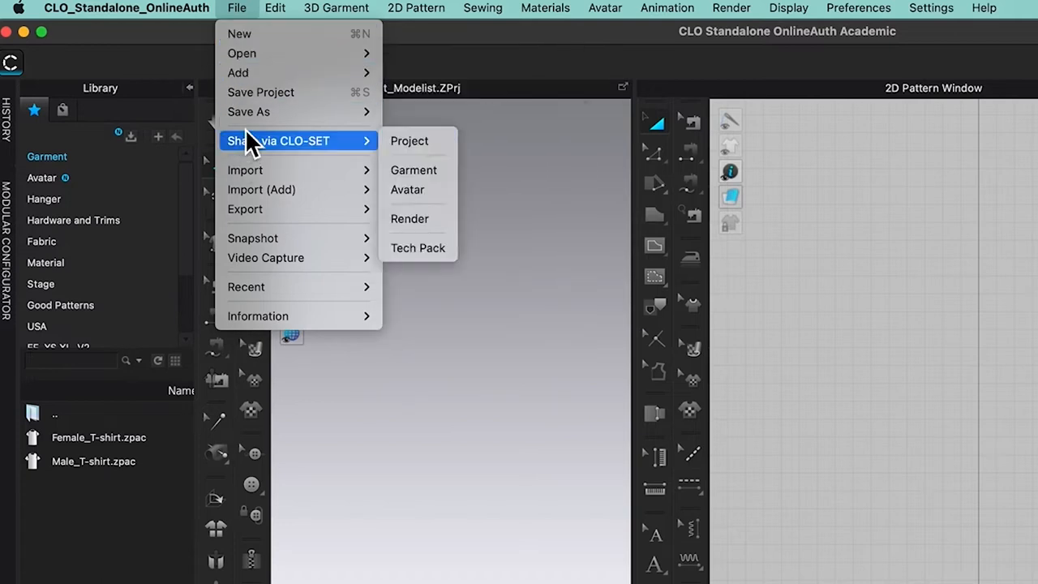
pyautogui.moveTo(245, 169)
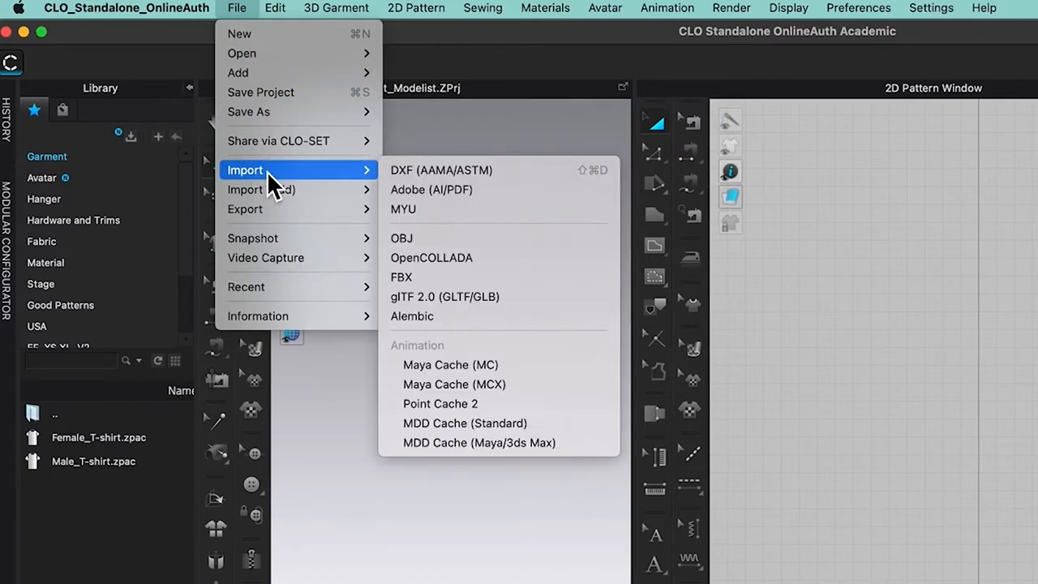
pyautogui.moveTo(440, 169)
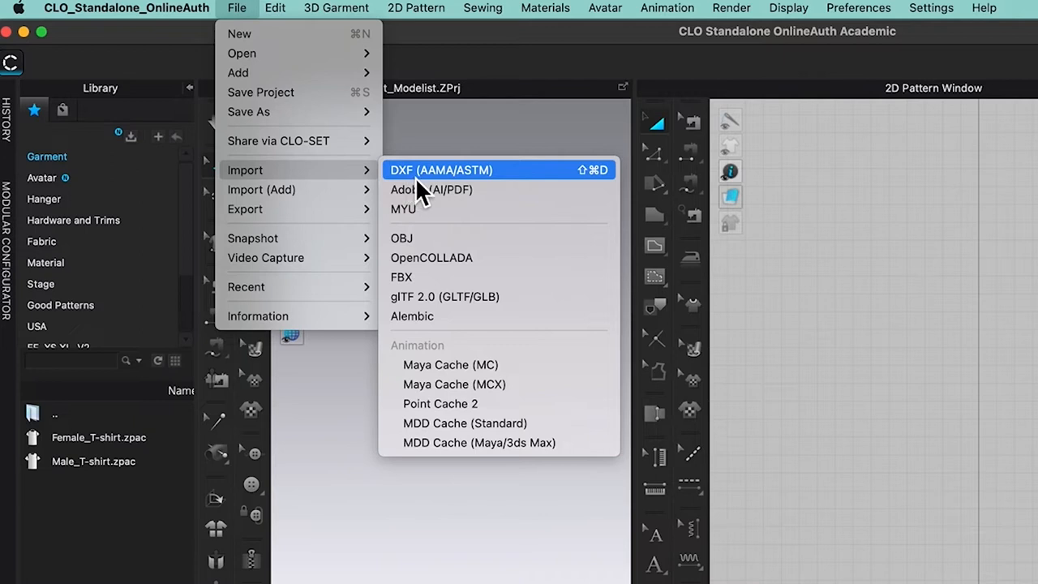
pyautogui.moveTo(450, 195)
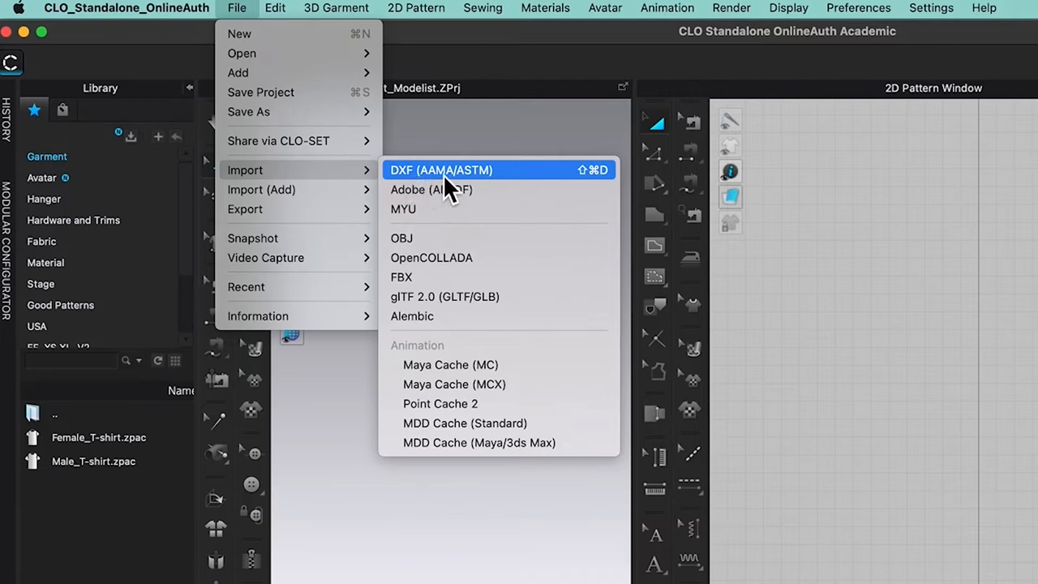
pyautogui.moveTo(481, 194)
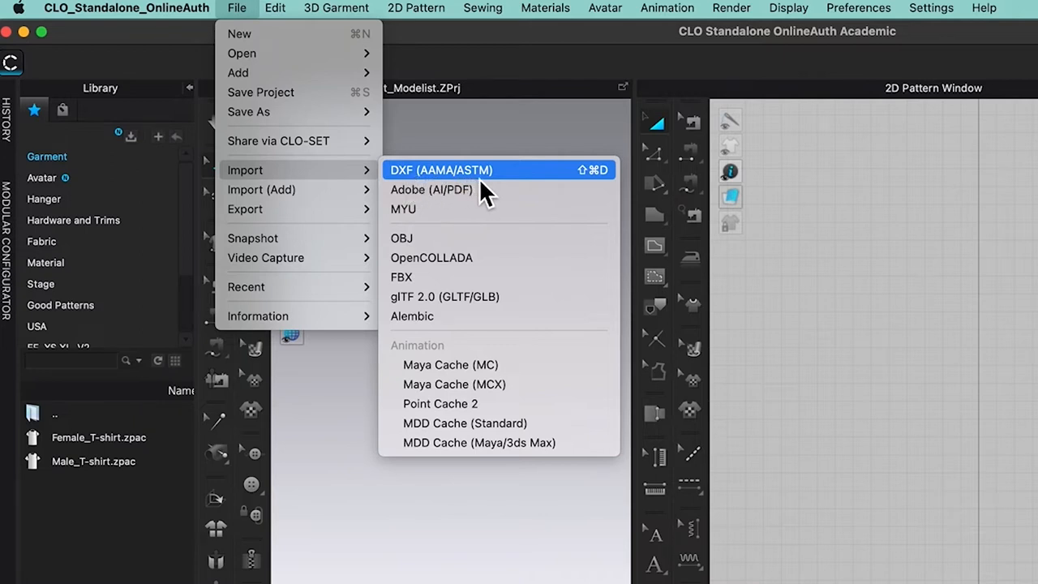
pyautogui.moveTo(539, 190)
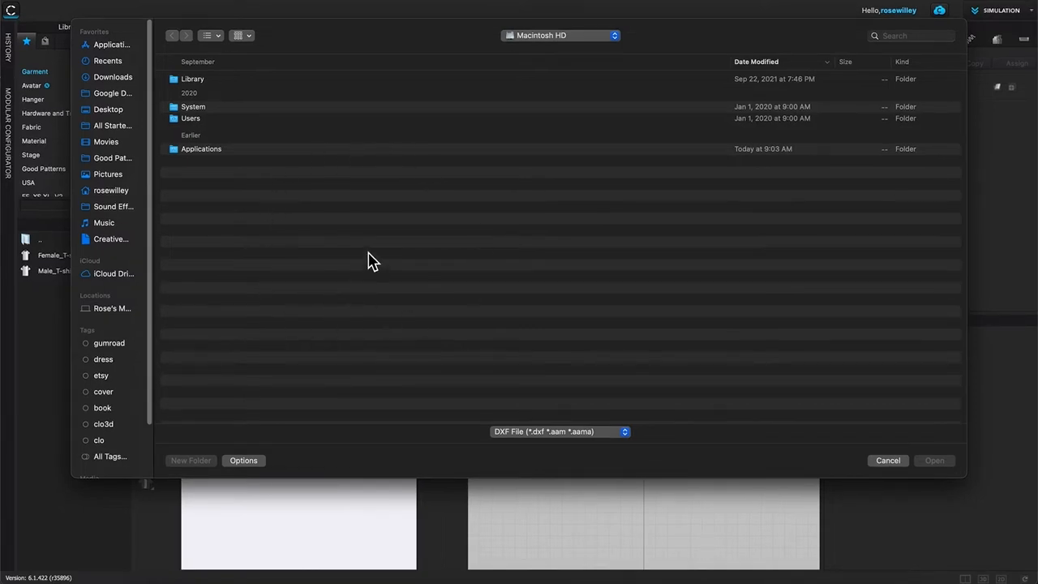
pyautogui.moveTo(104, 188)
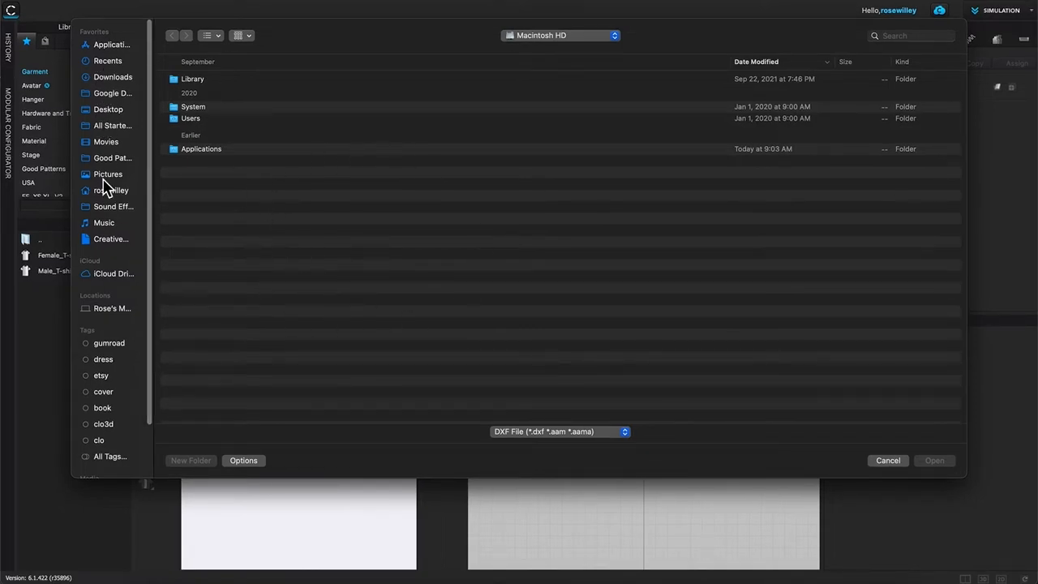
pyautogui.moveTo(101, 118)
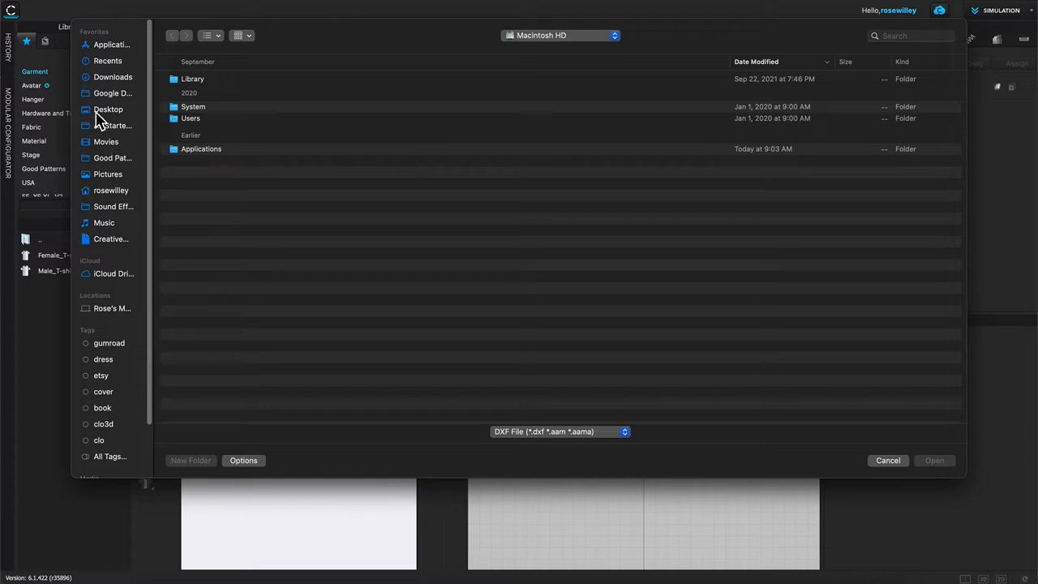
# Browse the import window to Downloads > Basic top pattern.
pyautogui.click(113, 76)
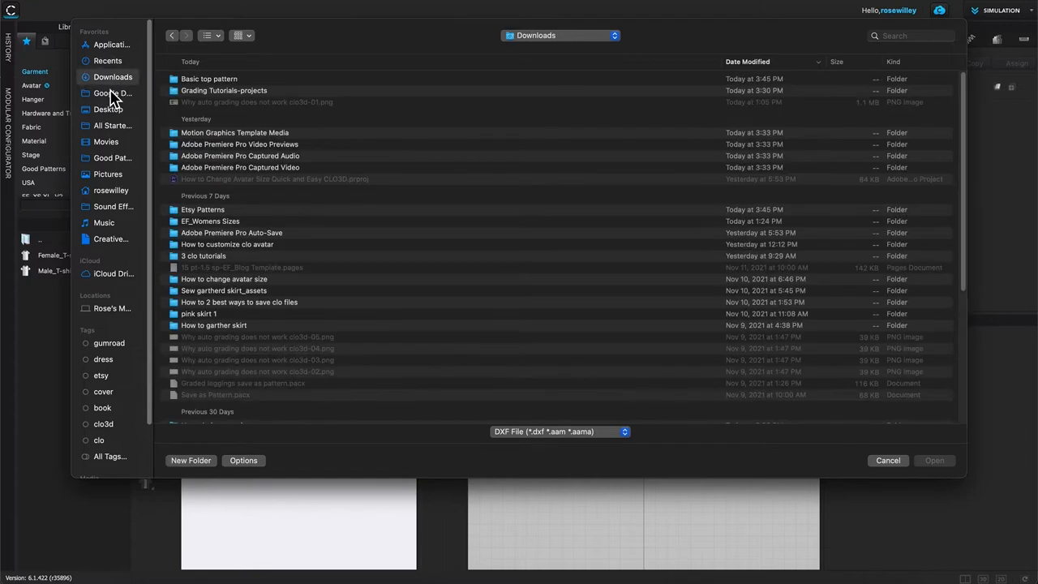
pyautogui.moveTo(258, 87)
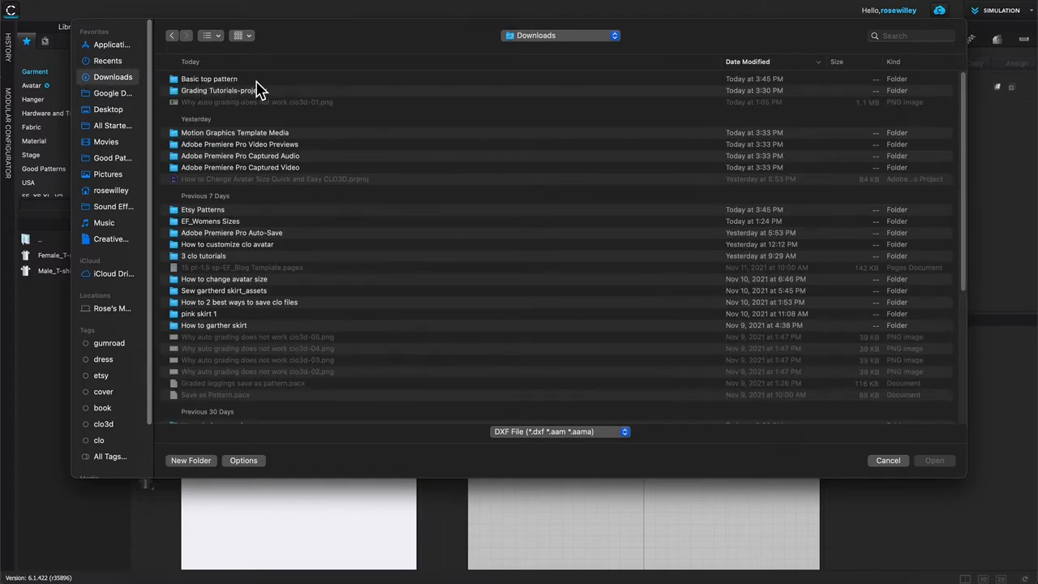
pyautogui.doubleClick(209, 78)
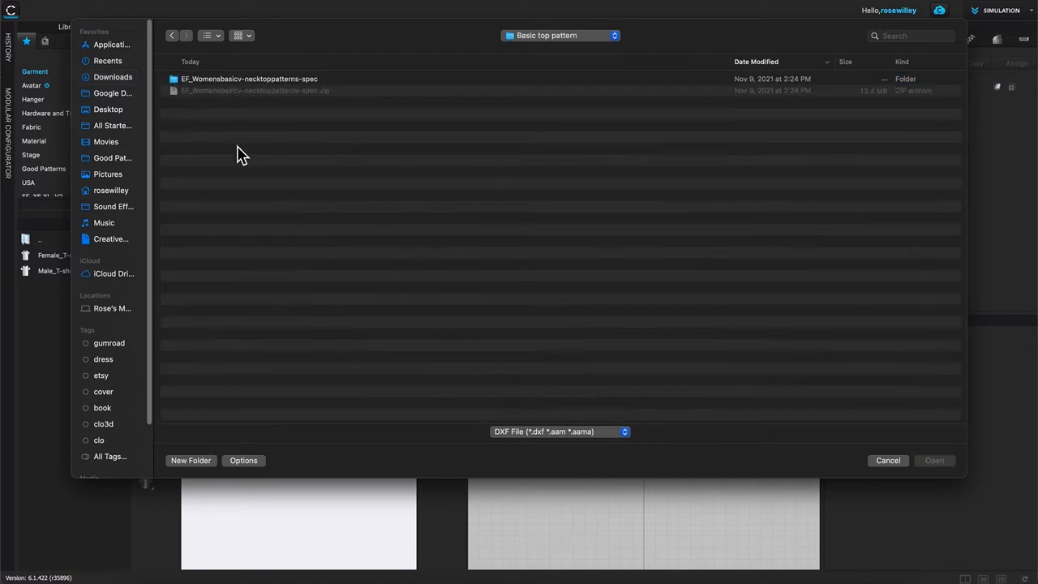
pyautogui.moveTo(323, 118)
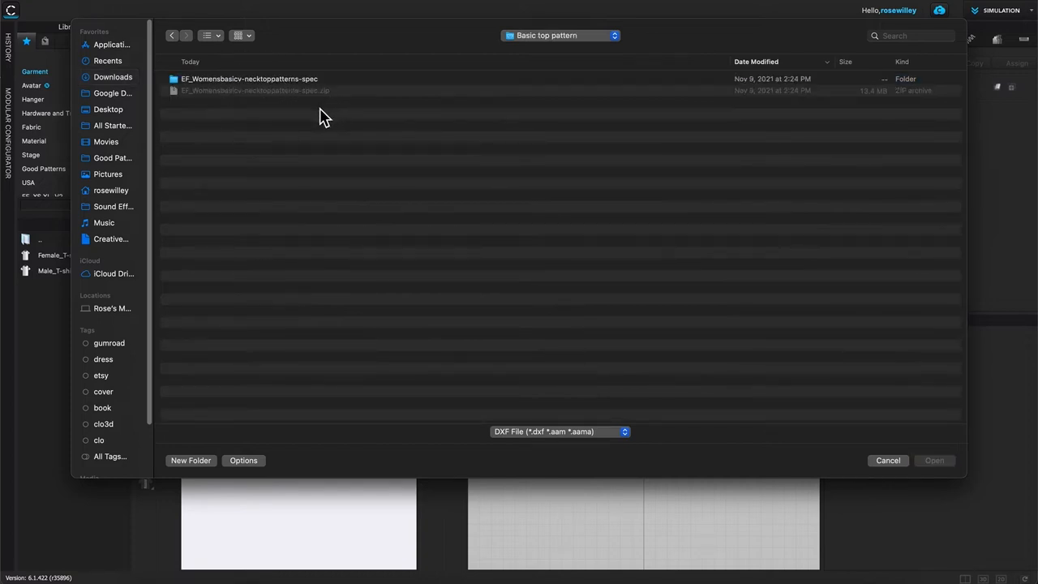
pyautogui.moveTo(278, 134)
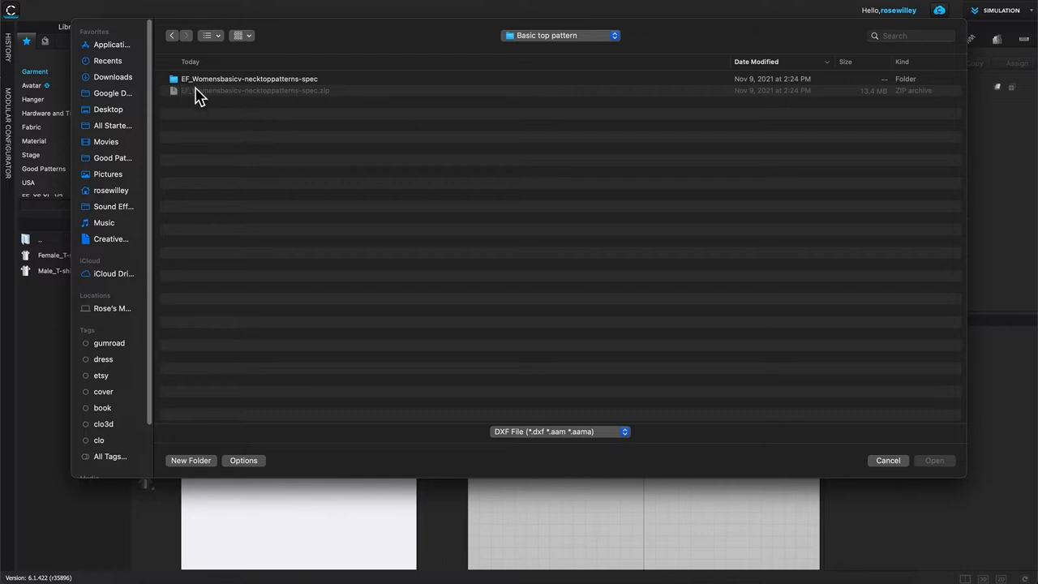
pyautogui.moveTo(248, 96)
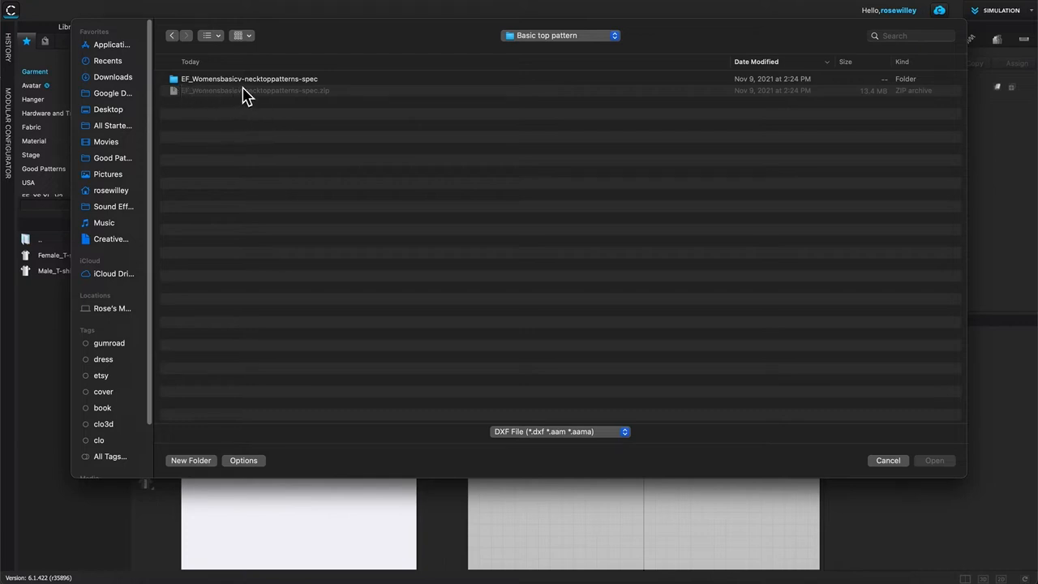
pyautogui.moveTo(316, 120)
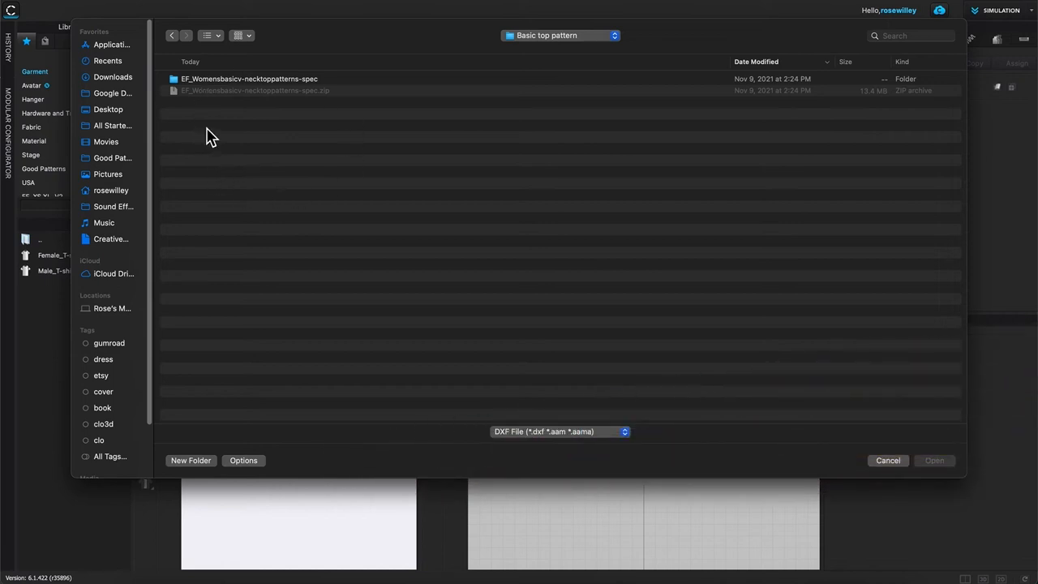
pyautogui.moveTo(209, 116)
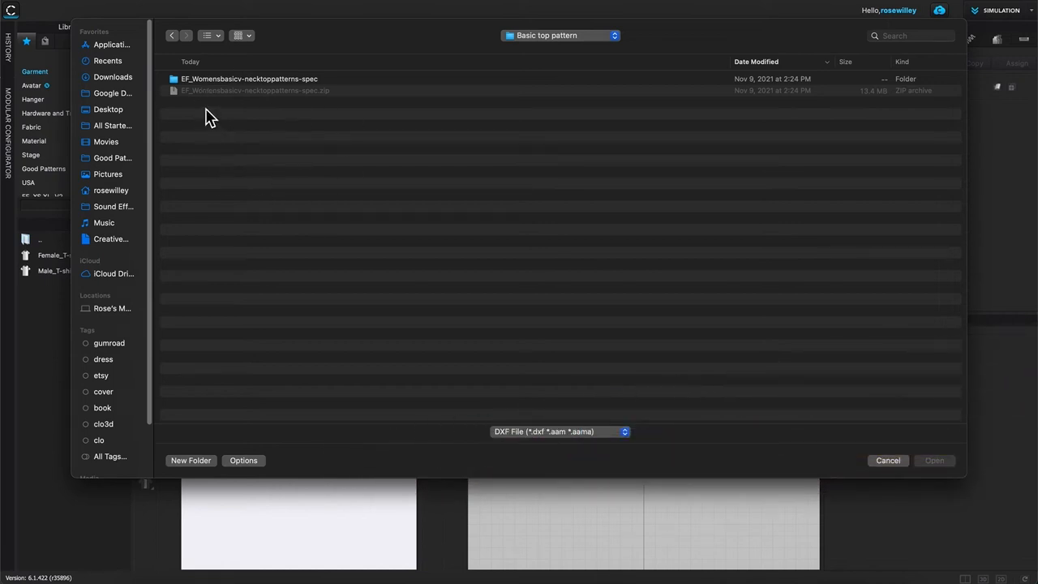
pyautogui.moveTo(218, 158)
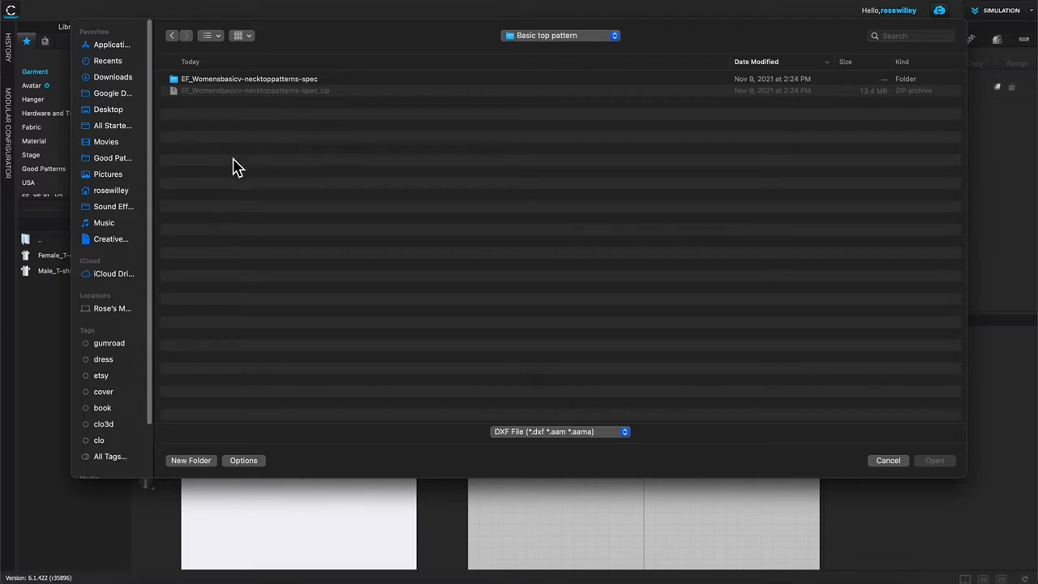
pyautogui.moveTo(305, 111)
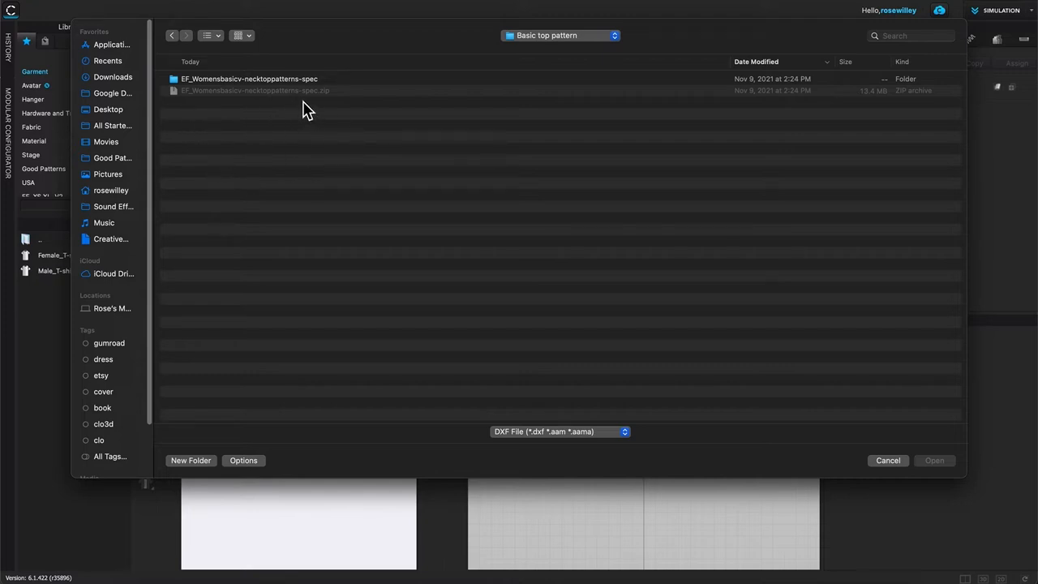
pyautogui.moveTo(333, 112)
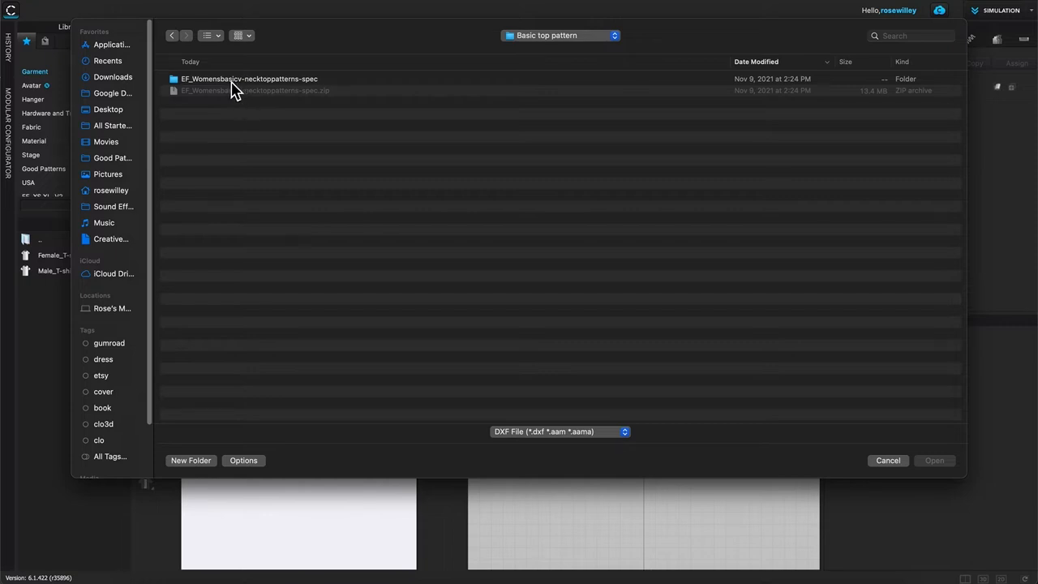
# Enter the EF_Womensbasicv-necktoppatterns-spec folder and select EF_Womens basic top dxf pattern v-neck.dxf.
pyautogui.doubleClick(248, 79)
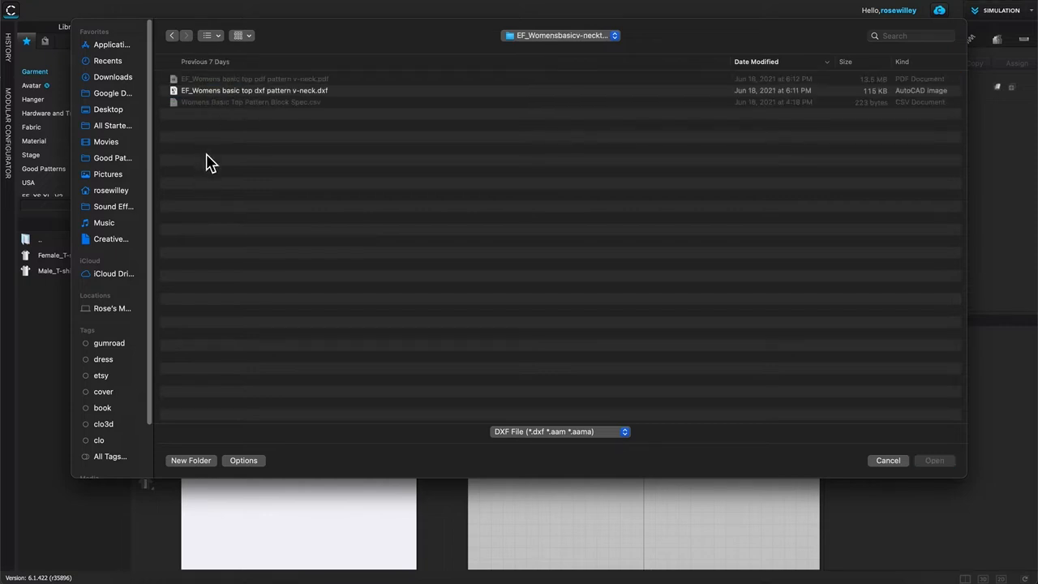
pyautogui.moveTo(312, 141)
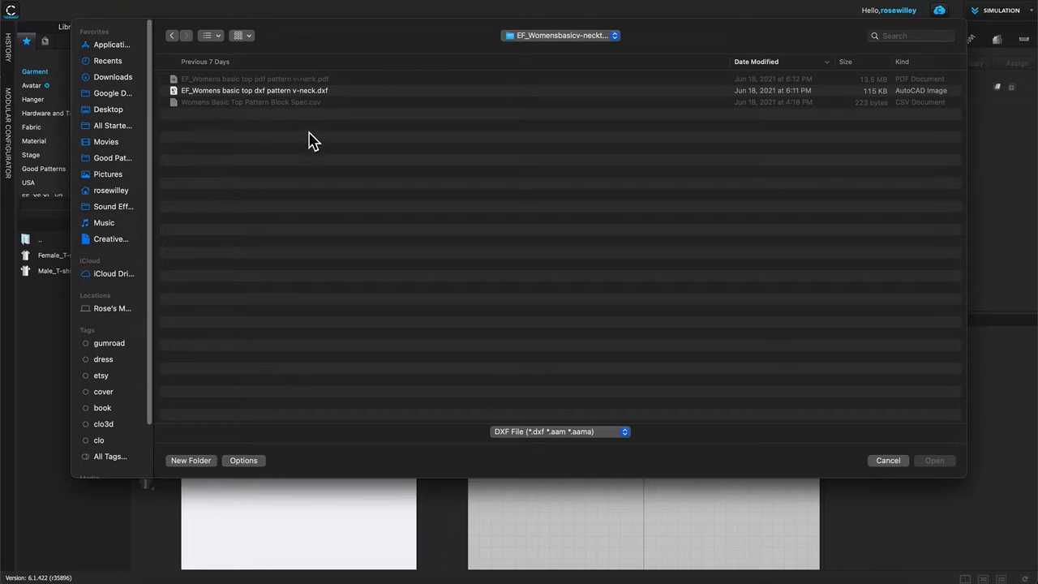
pyautogui.moveTo(358, 136)
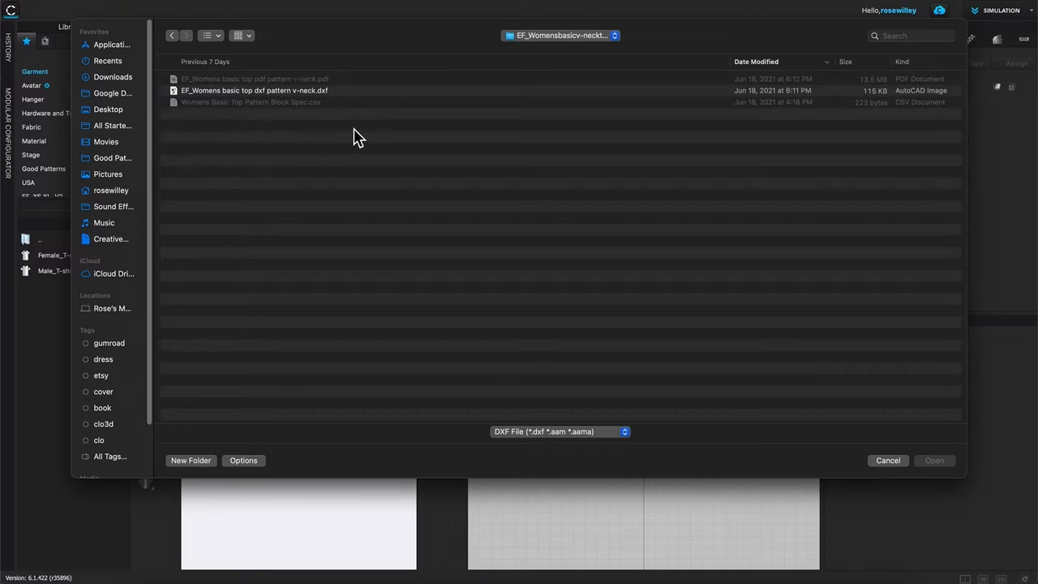
pyautogui.moveTo(271, 149)
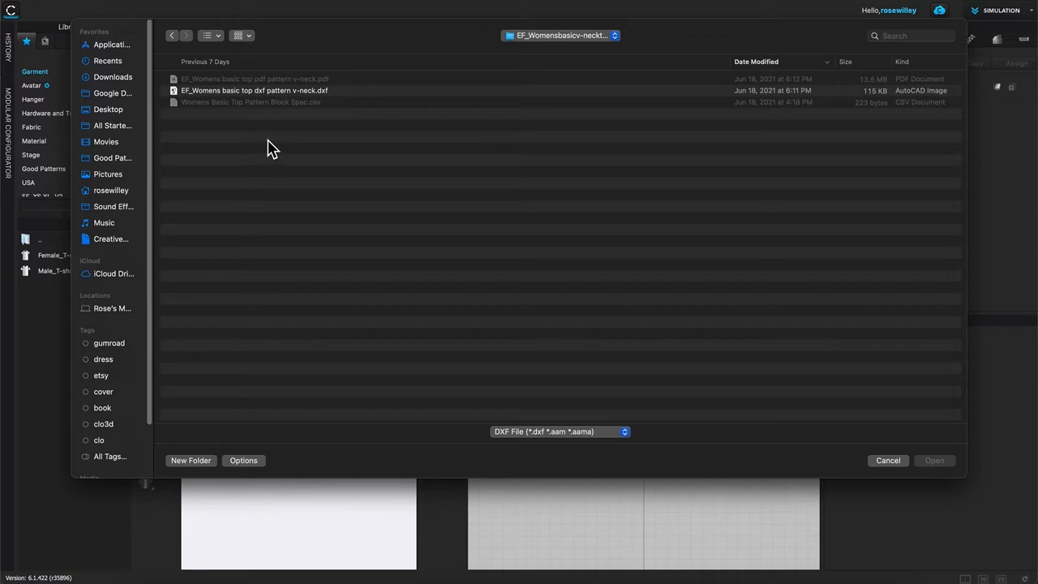
pyautogui.moveTo(322, 120)
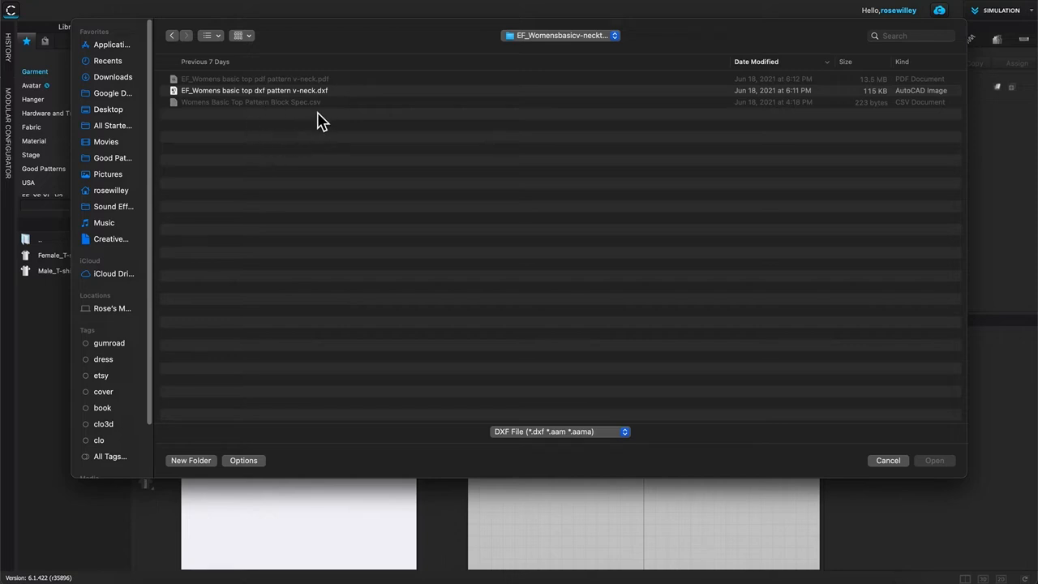
pyautogui.moveTo(334, 116)
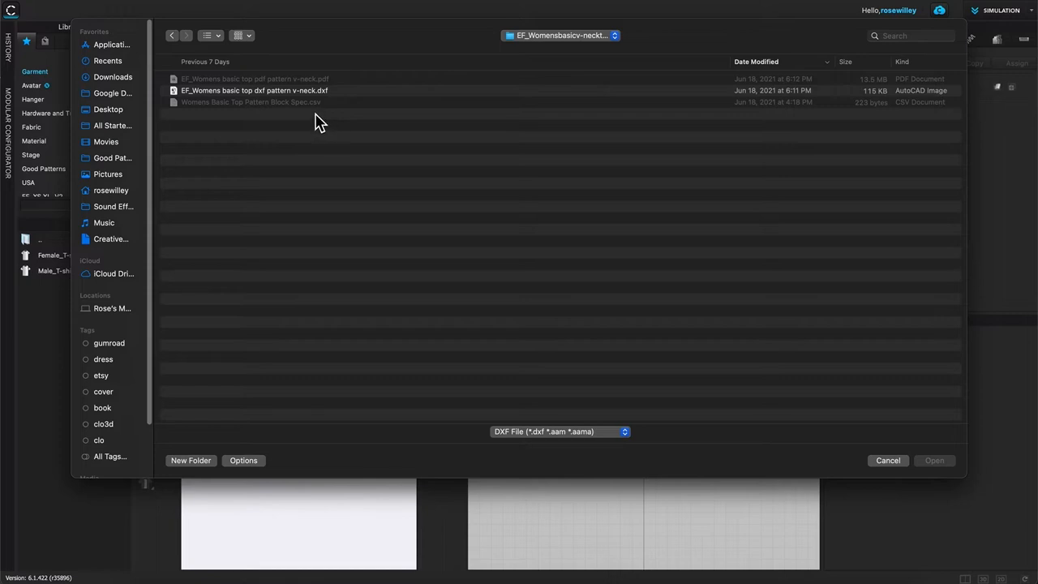
pyautogui.moveTo(352, 87)
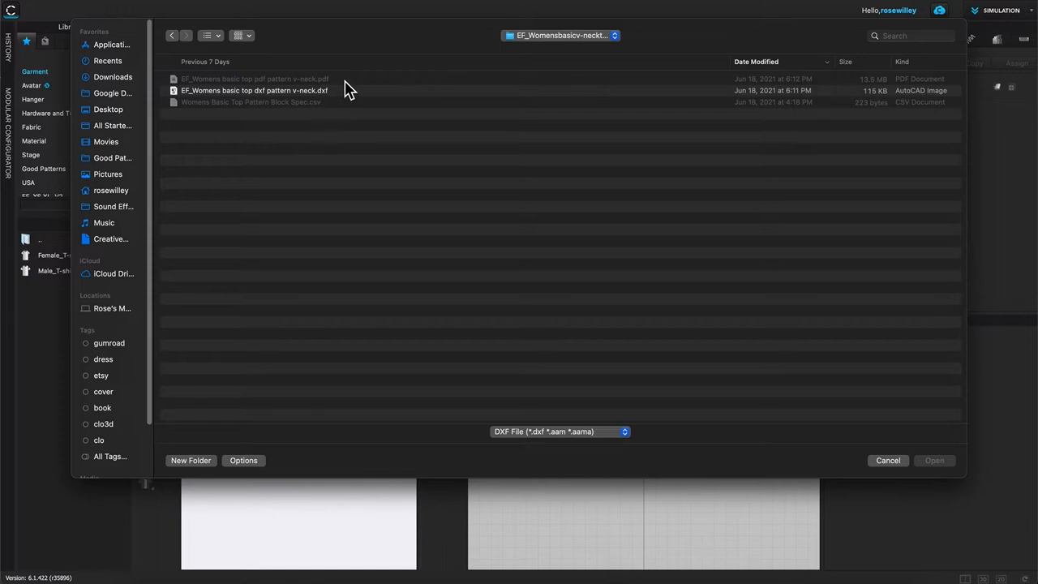
pyautogui.moveTo(304, 90)
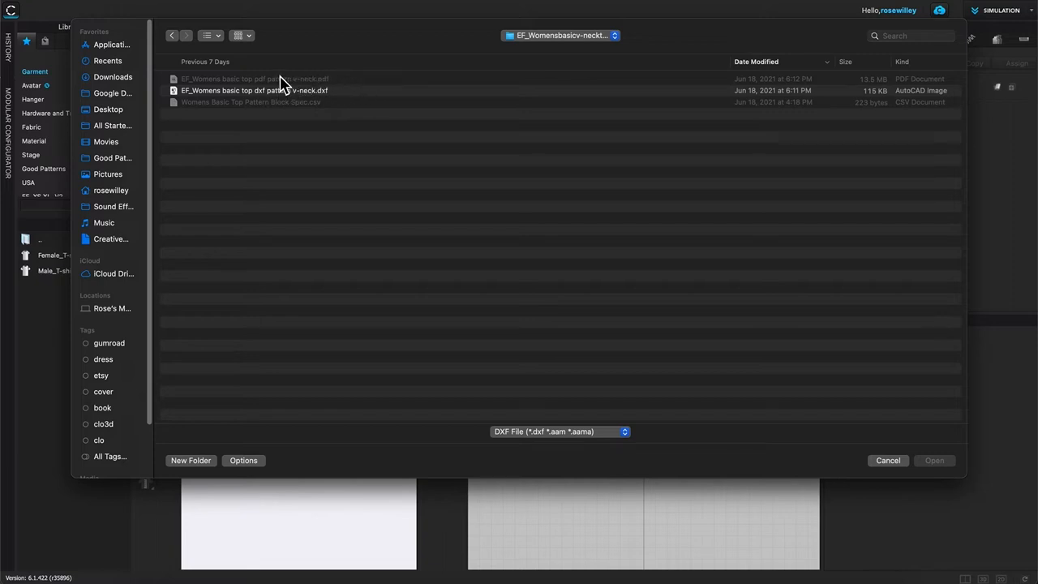
pyautogui.moveTo(354, 119)
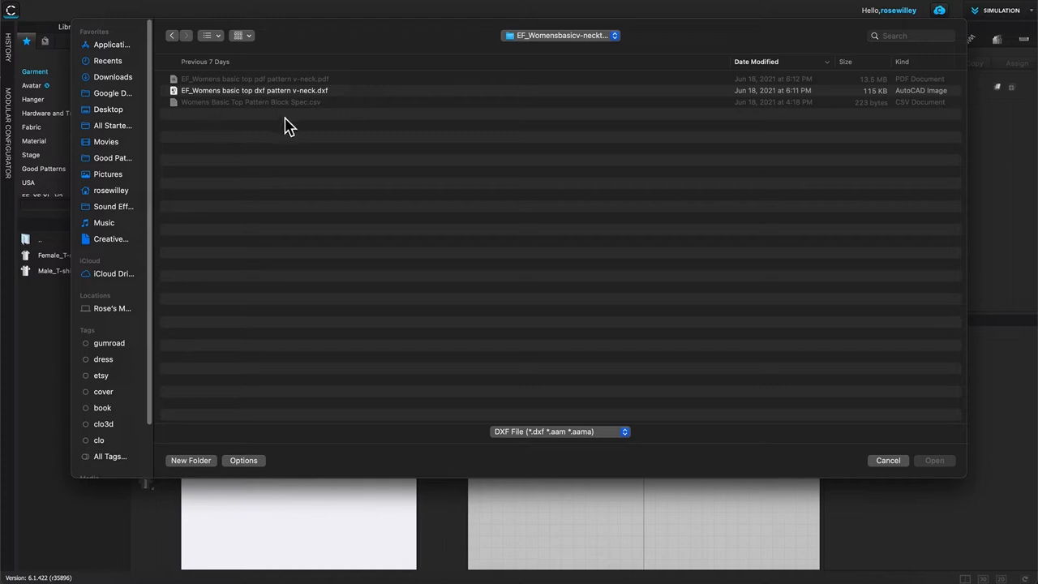
pyautogui.moveTo(316, 106)
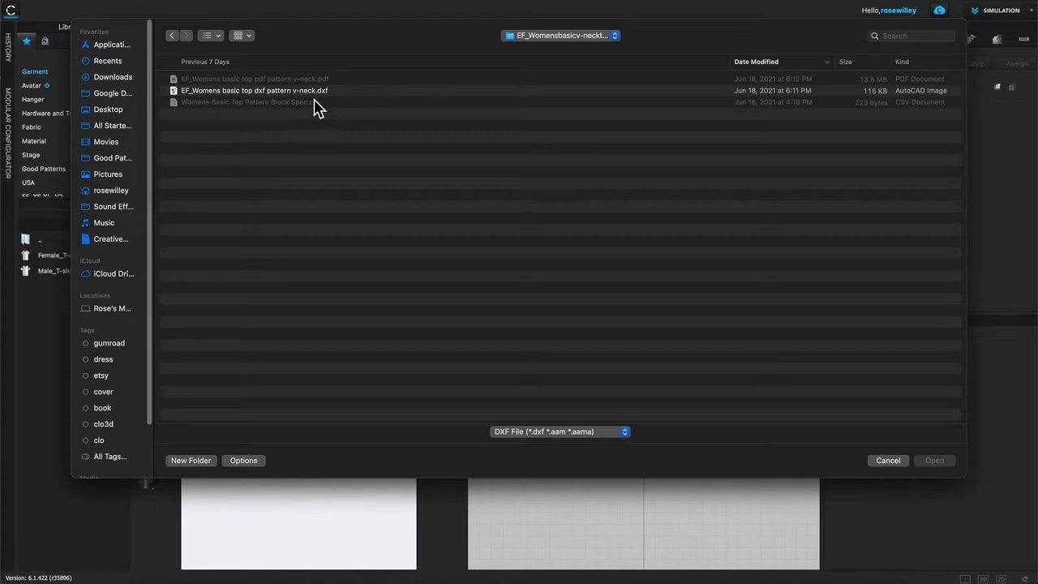
pyautogui.moveTo(330, 106)
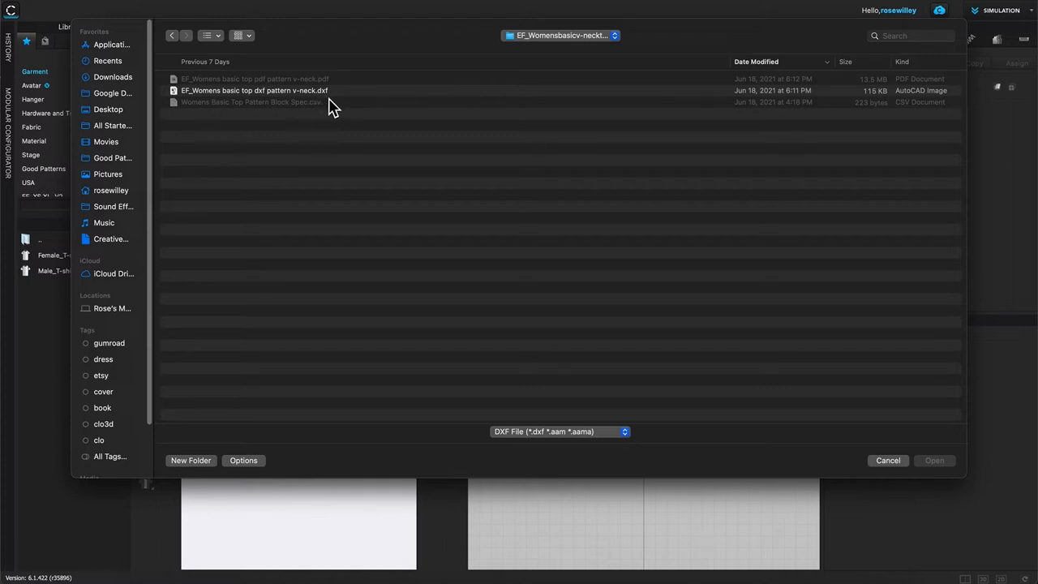
pyautogui.moveTo(213, 124)
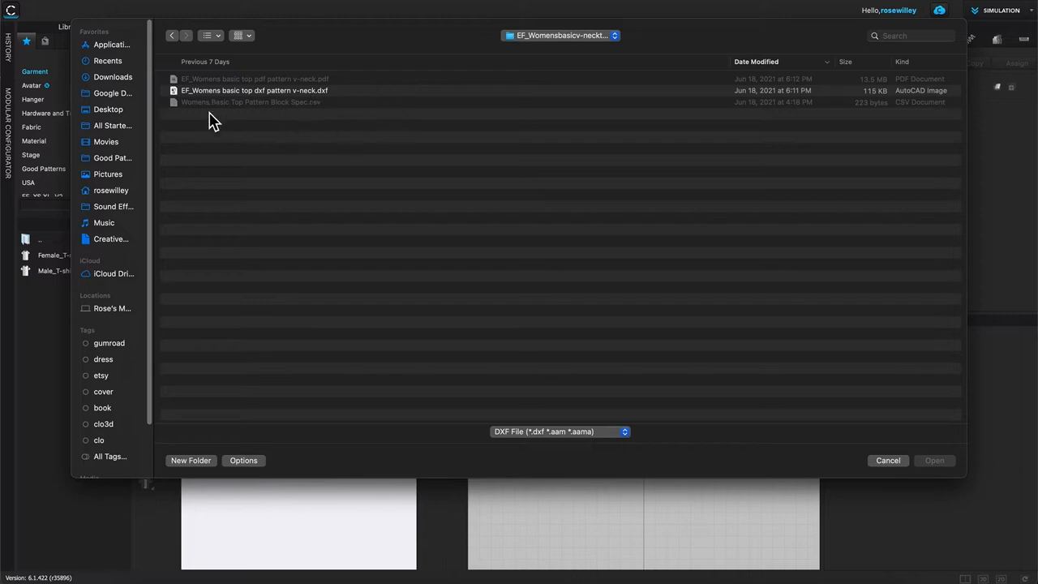
pyautogui.moveTo(281, 114)
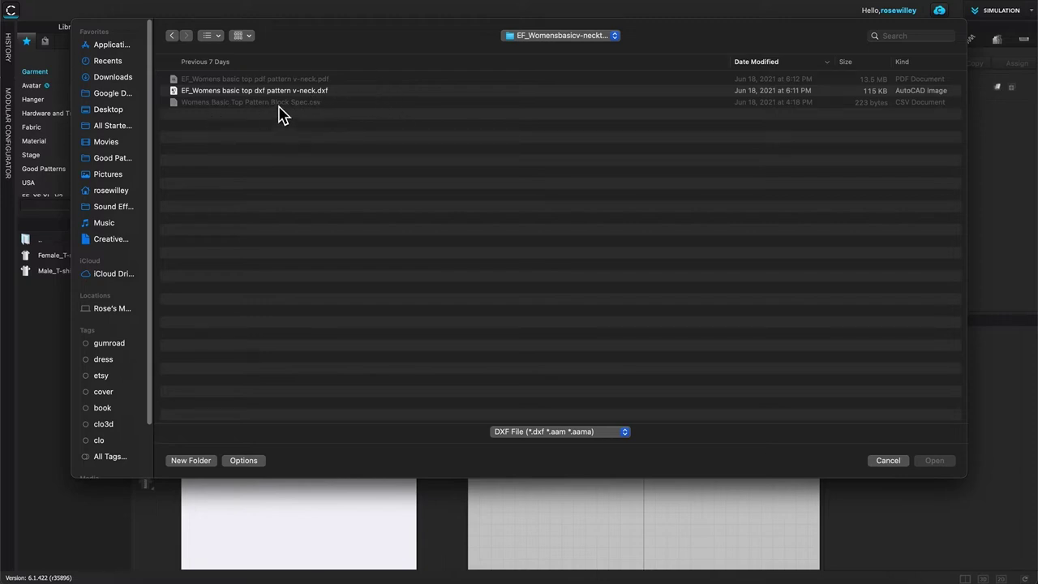
pyautogui.moveTo(223, 124)
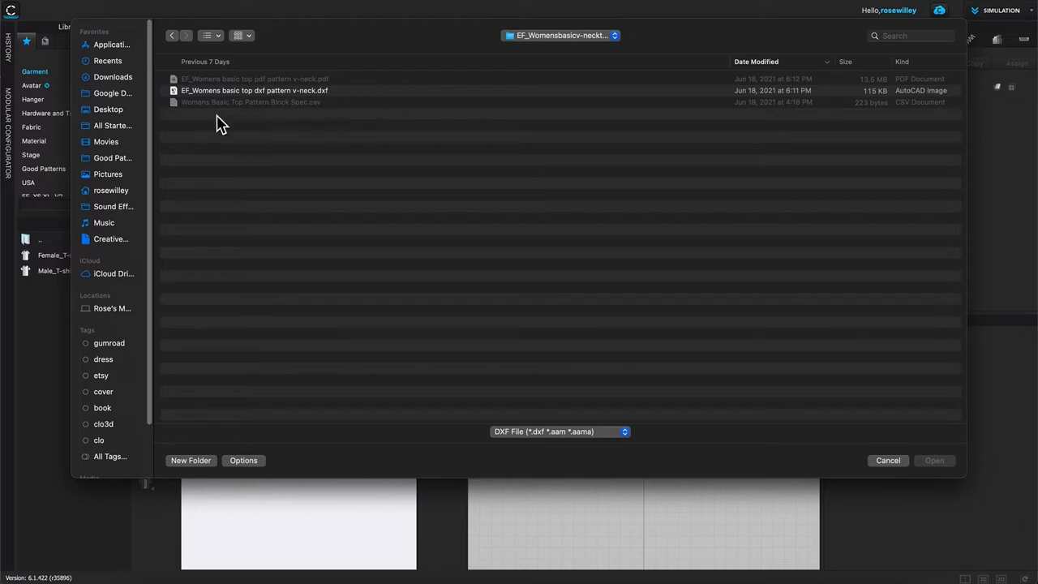
pyautogui.click(279, 90)
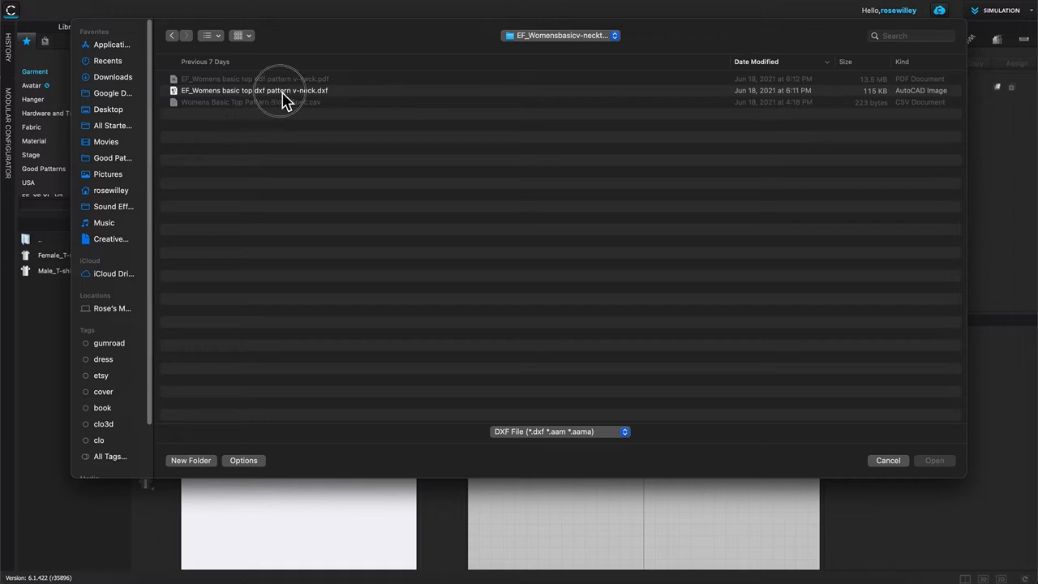
pyautogui.click(253, 90)
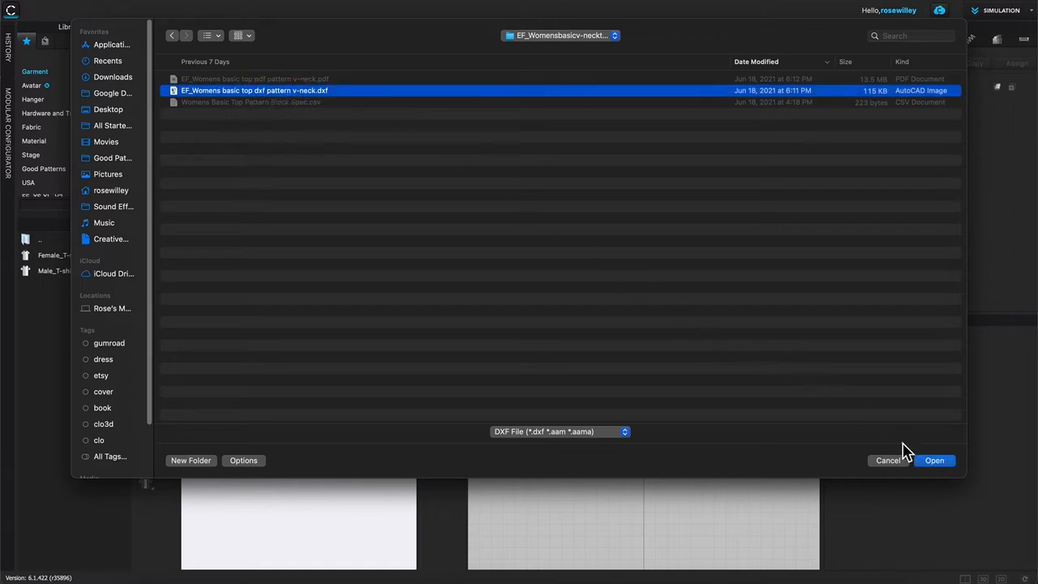
# Import the v-neck DXF with Load Type Open, Millimeter scale 100%, Do Not Rotate.
pyautogui.click(935, 461)
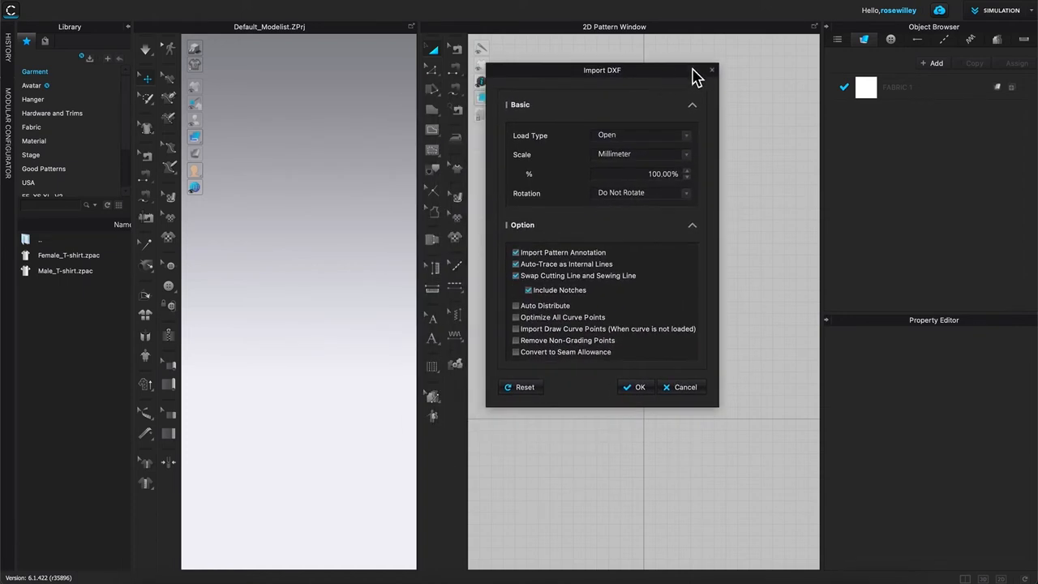
pyautogui.moveTo(583, 154)
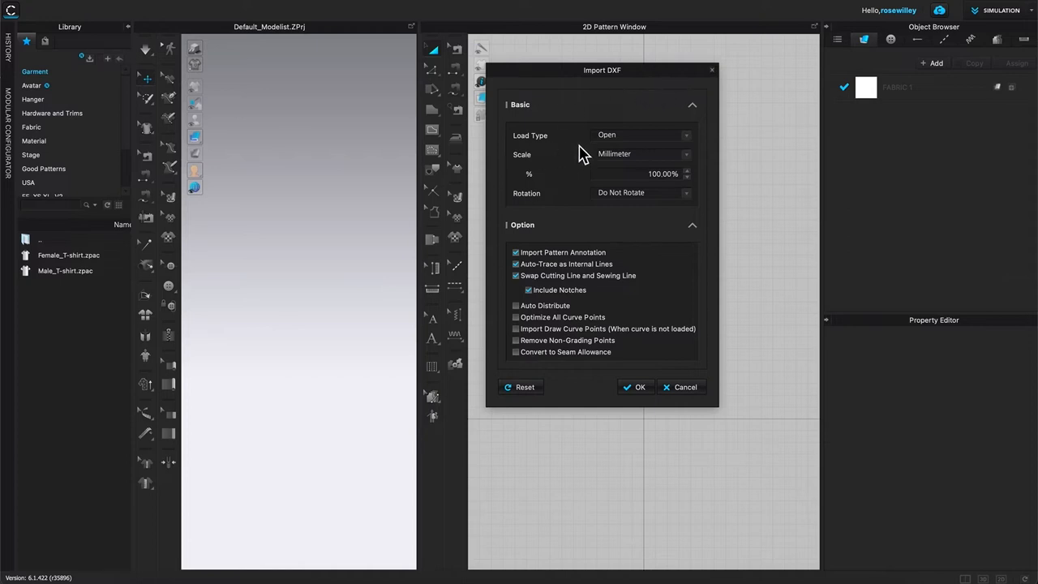
pyautogui.moveTo(537, 180)
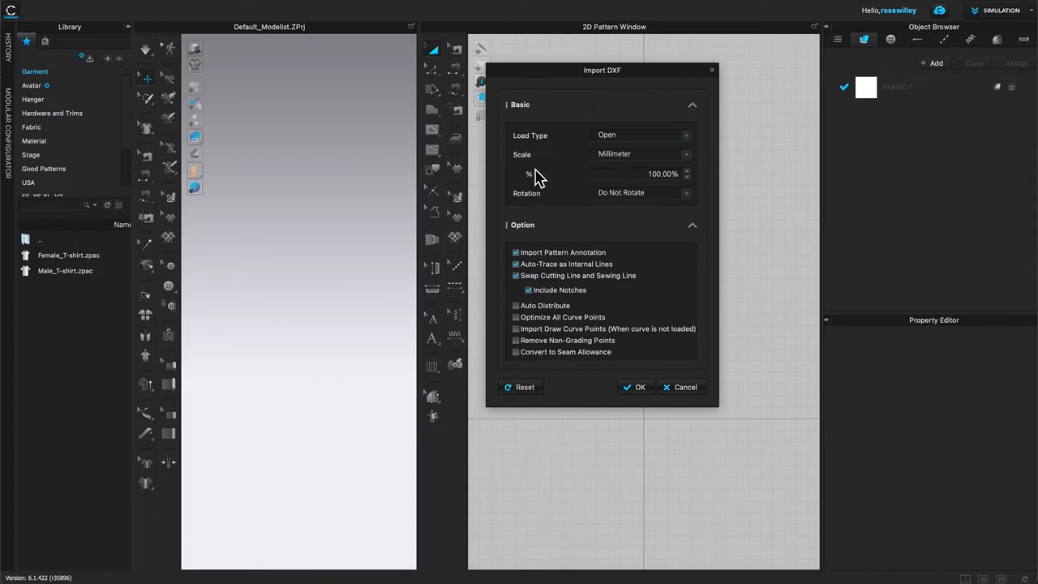
pyautogui.moveTo(553, 189)
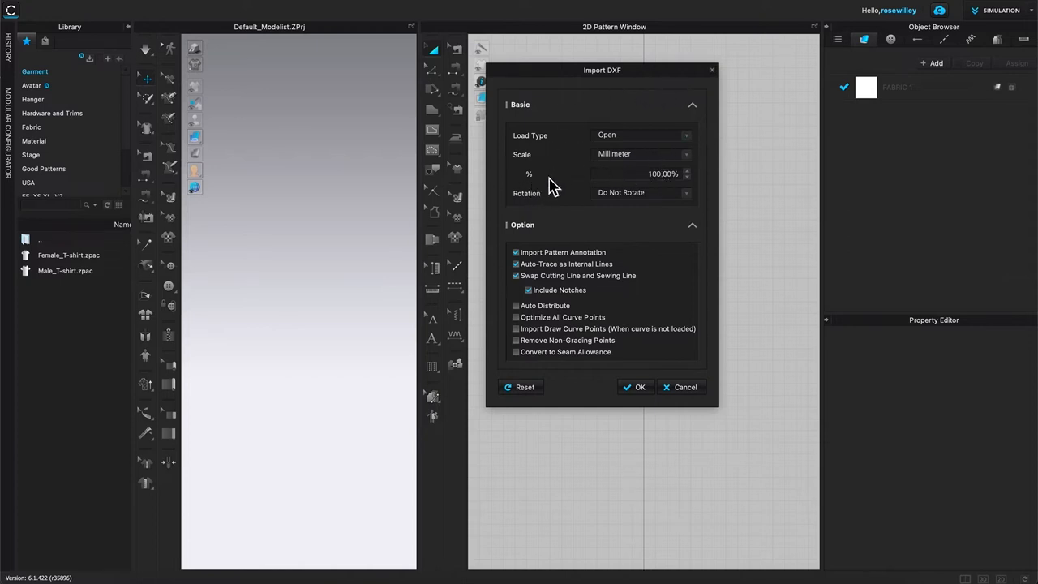
pyautogui.moveTo(626, 193)
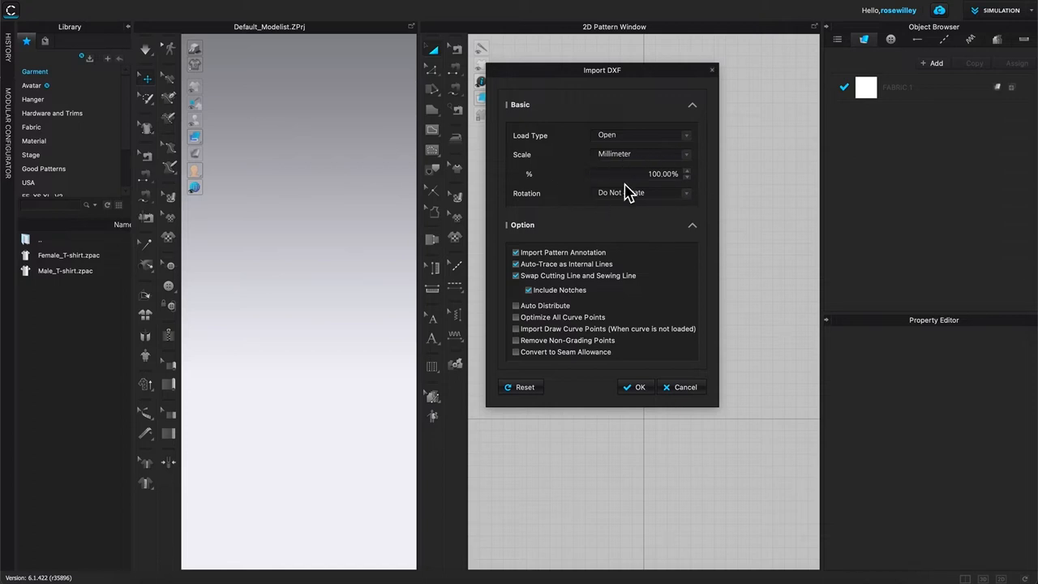
pyautogui.moveTo(581, 182)
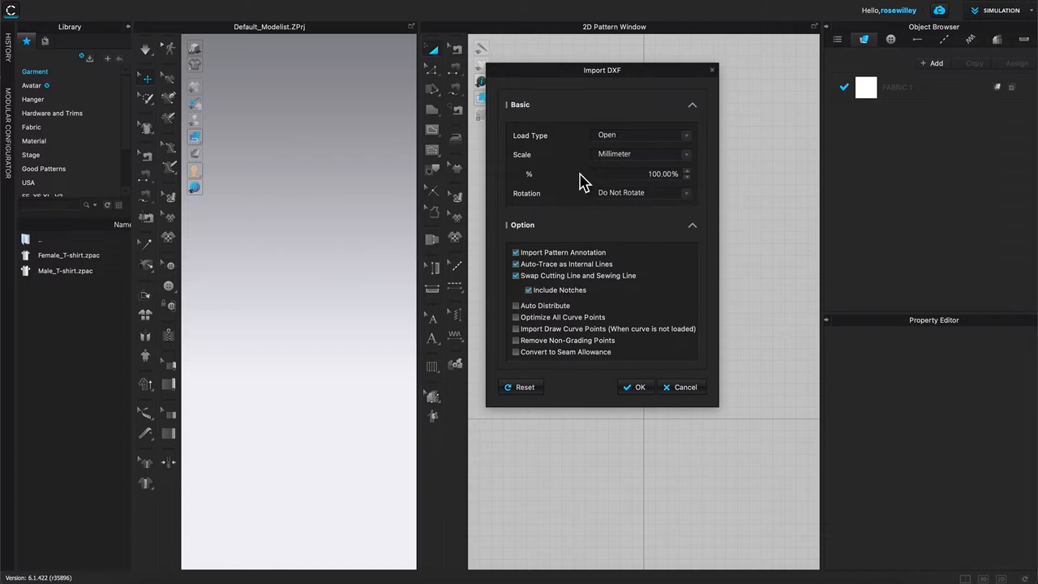
pyautogui.moveTo(623, 215)
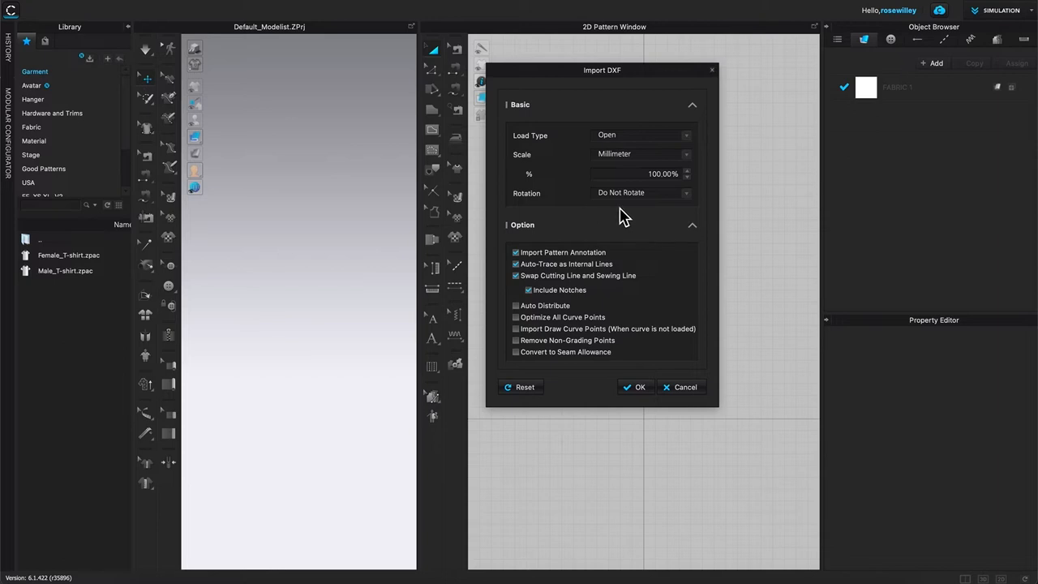
pyautogui.moveTo(515, 239)
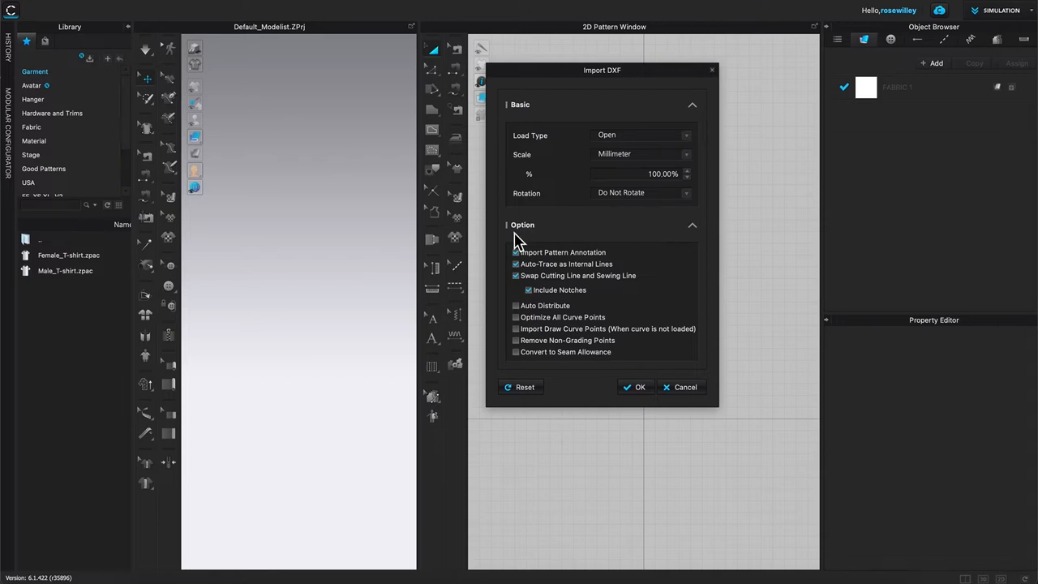
pyautogui.click(516, 263)
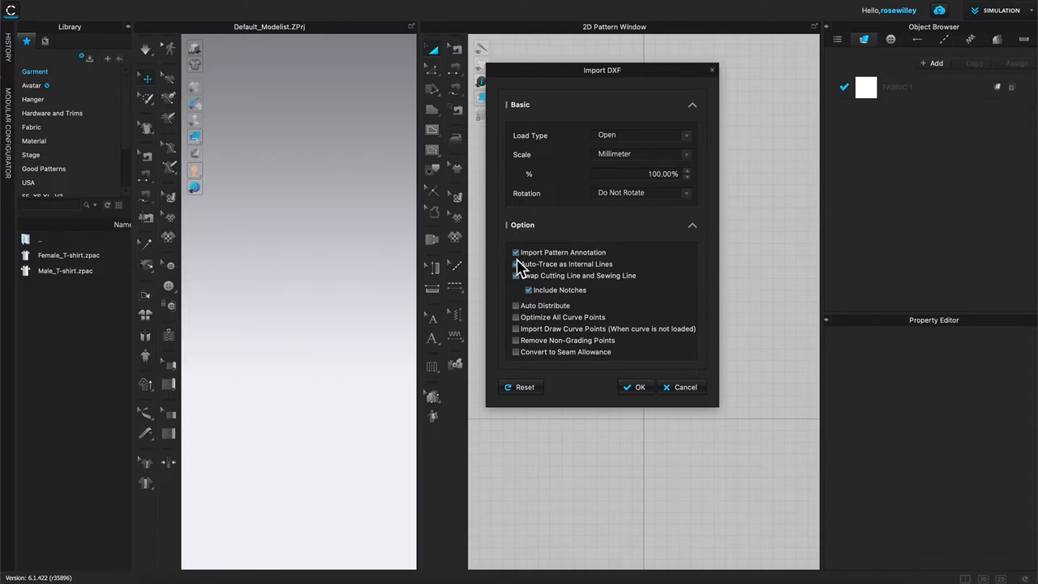
pyautogui.click(515, 264)
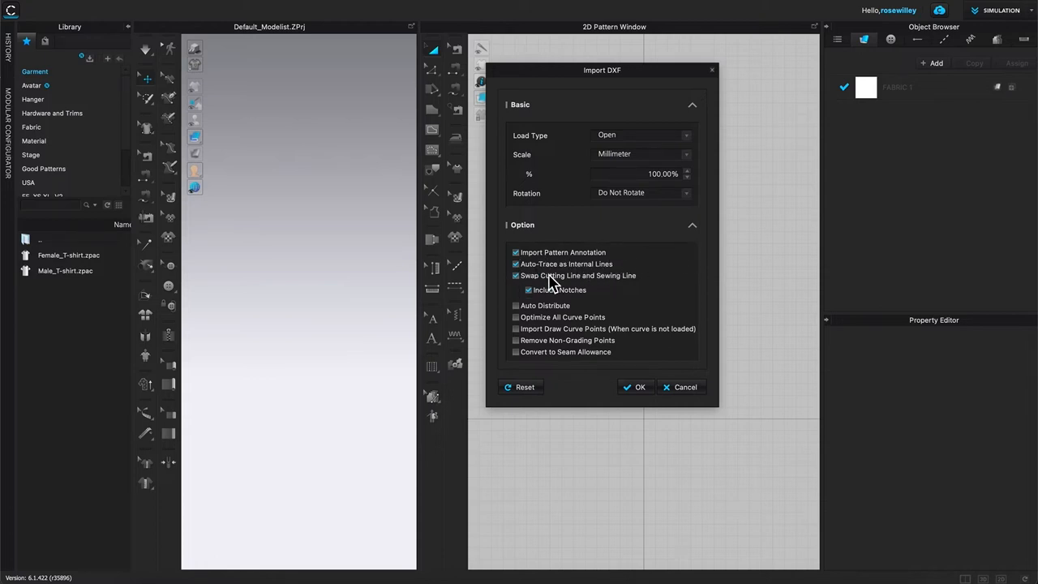
pyautogui.moveTo(701, 274)
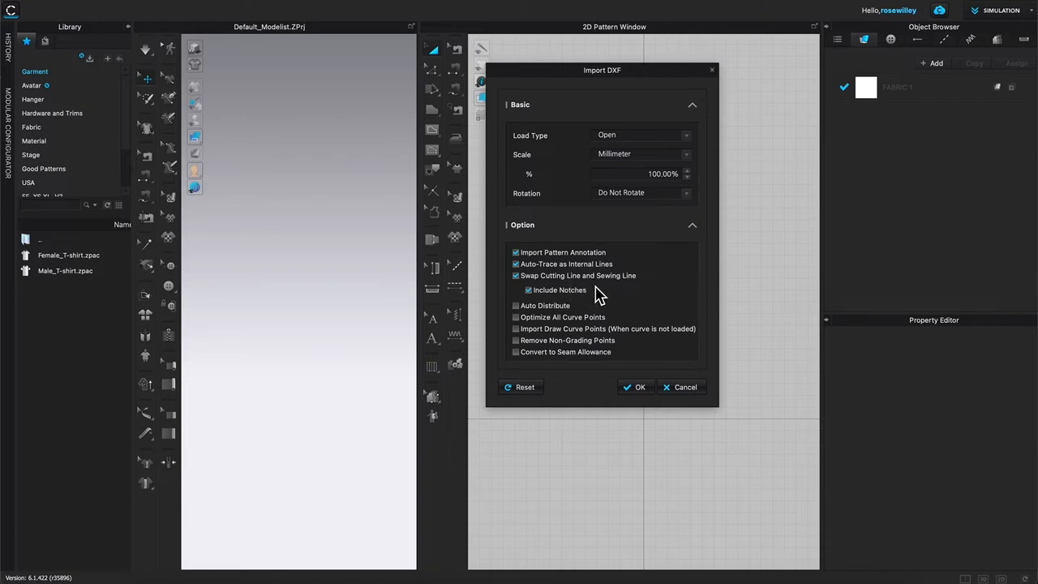
pyautogui.moveTo(595, 302)
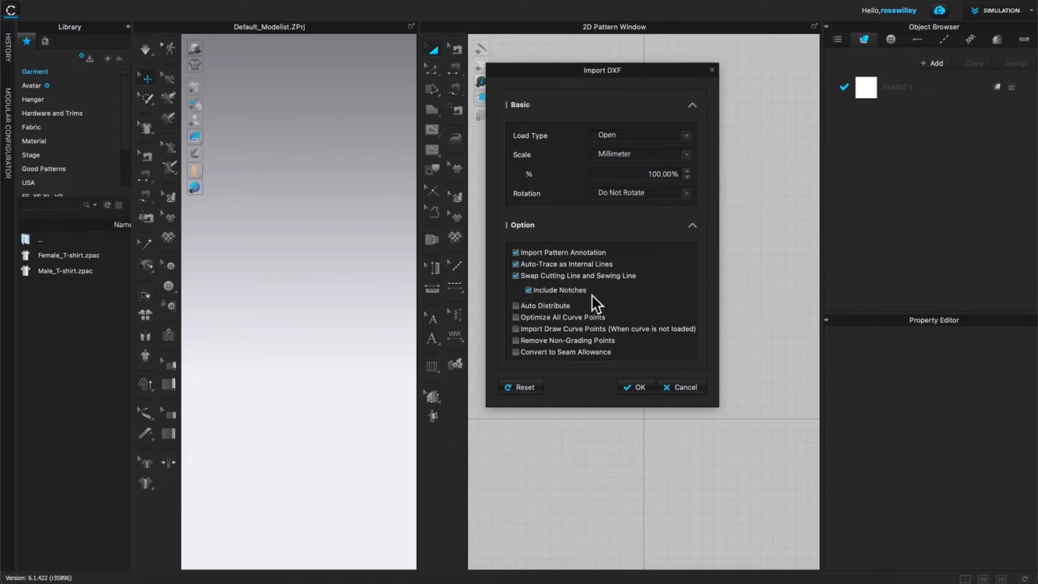
pyautogui.moveTo(542, 422)
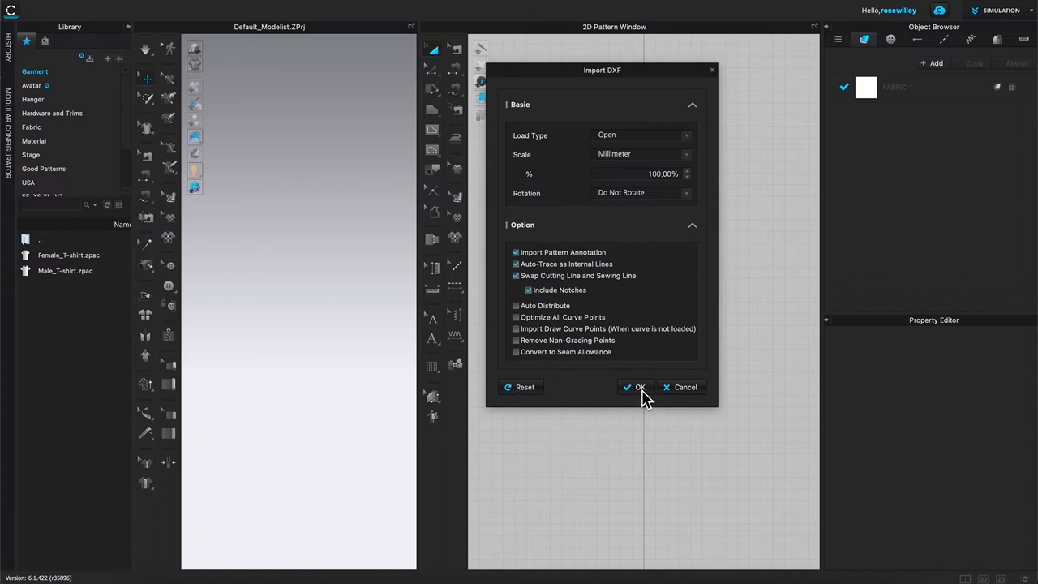
pyautogui.click(637, 386)
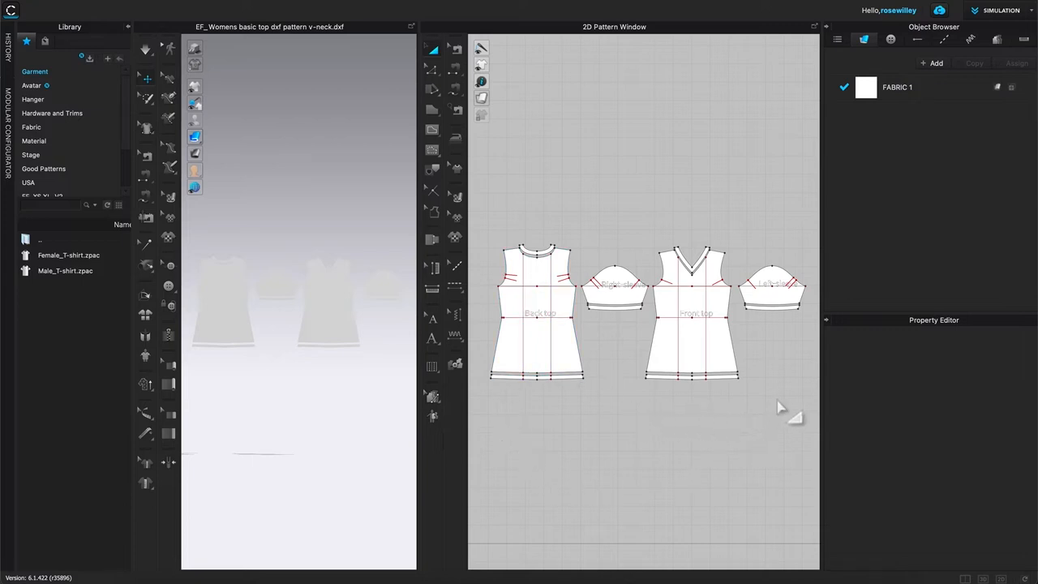
pyautogui.moveTo(630, 434)
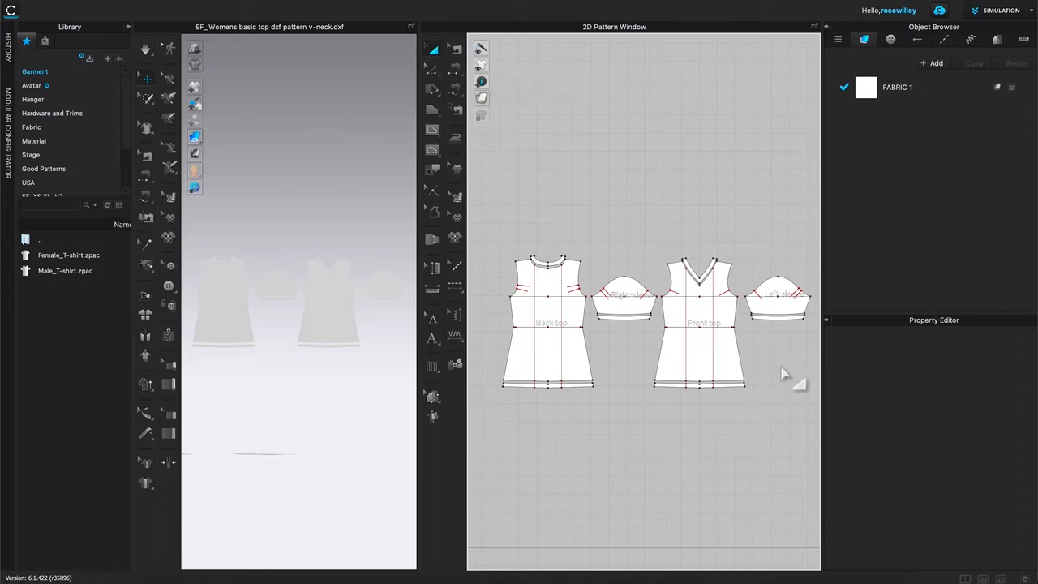
# Let the import finish, showing Back top, Front top and two sleeve pieces.
pyautogui.click(546, 323)
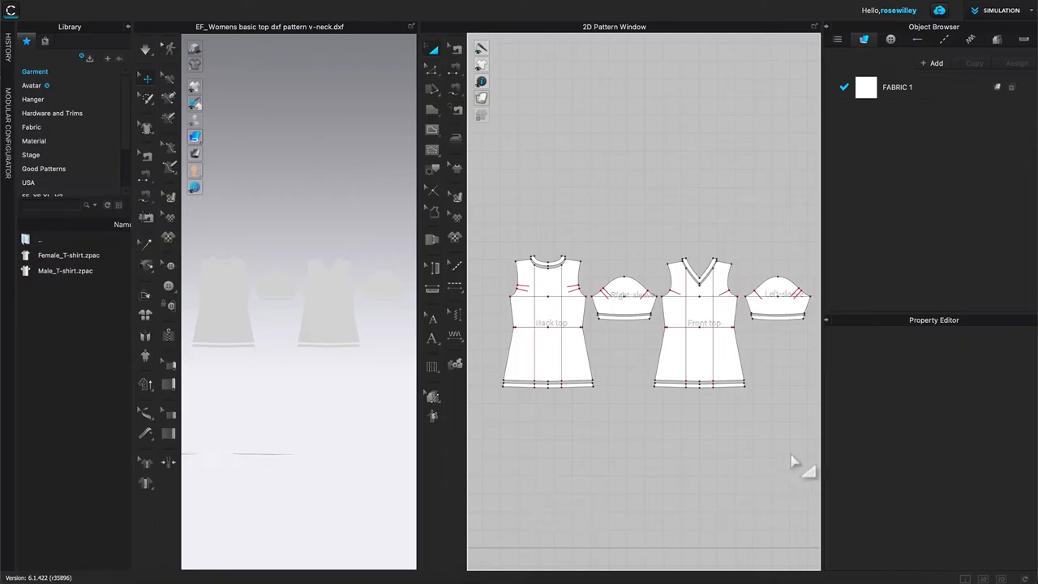
# Browse the Library's Female_V2 avatars and preview FV2_Camila and another avatar file.
pyautogui.click(701, 325)
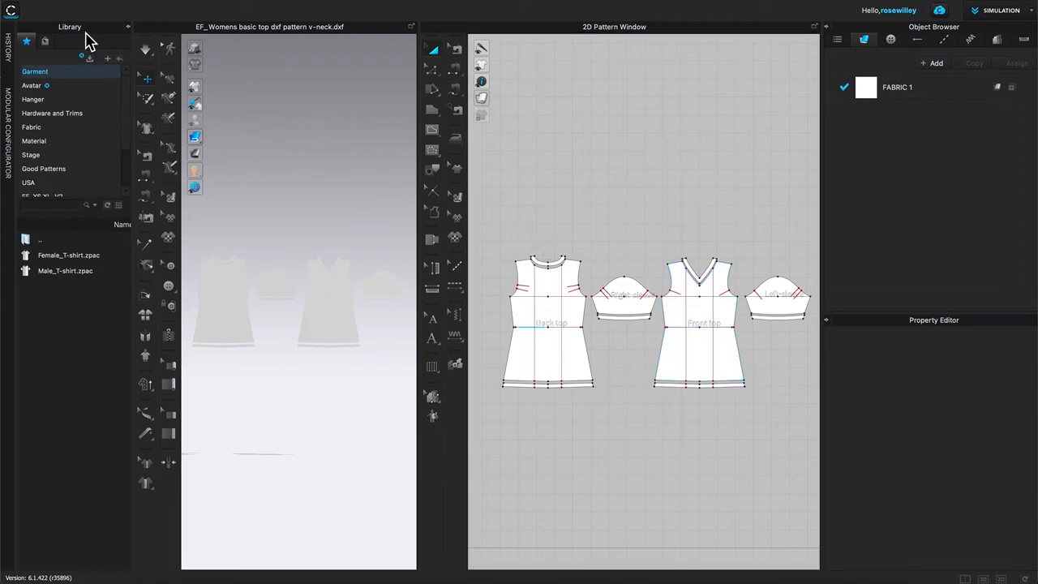
pyautogui.moveTo(49, 130)
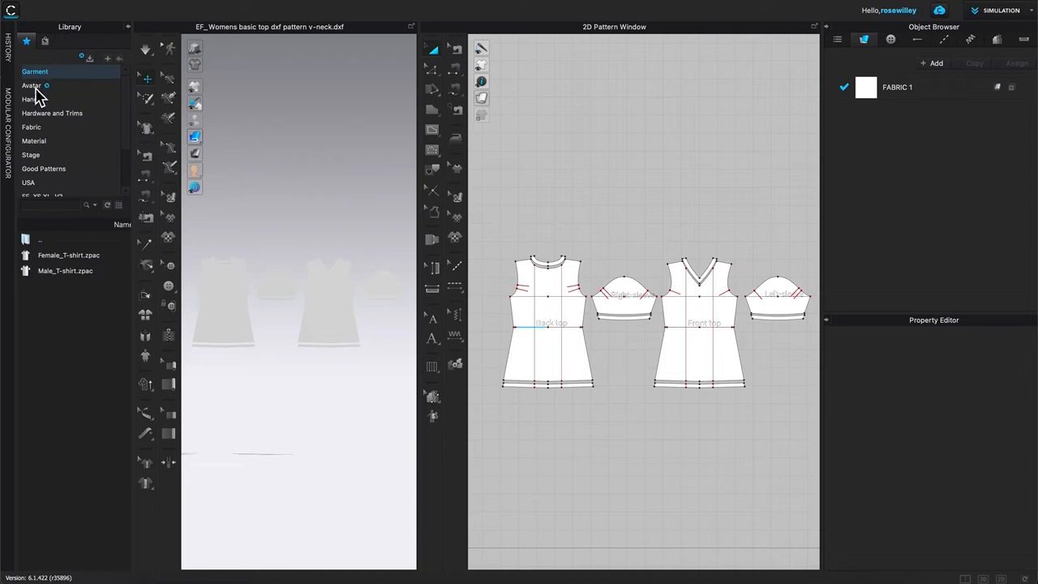
pyautogui.click(31, 86)
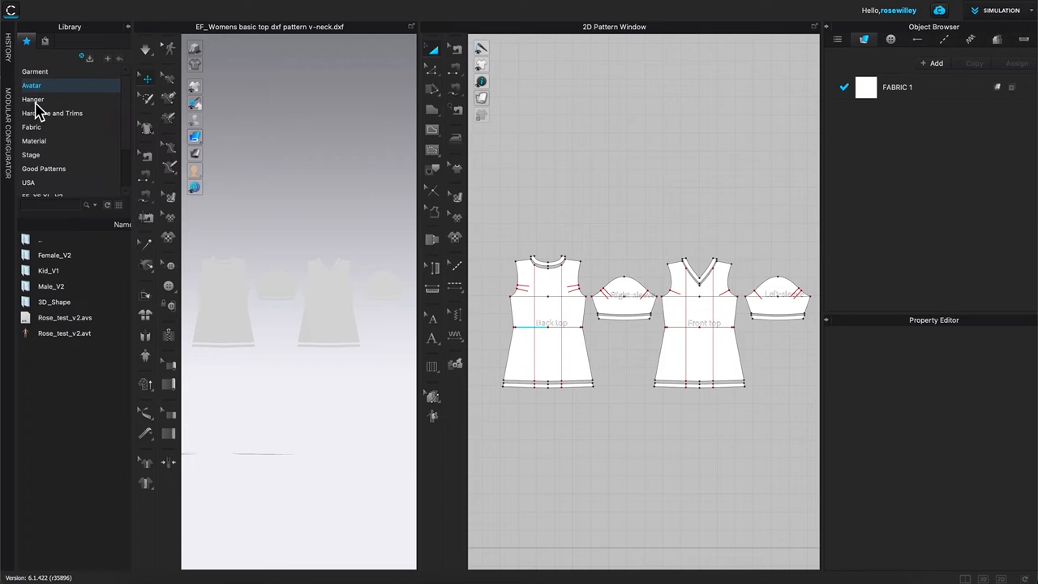
pyautogui.moveTo(93, 259)
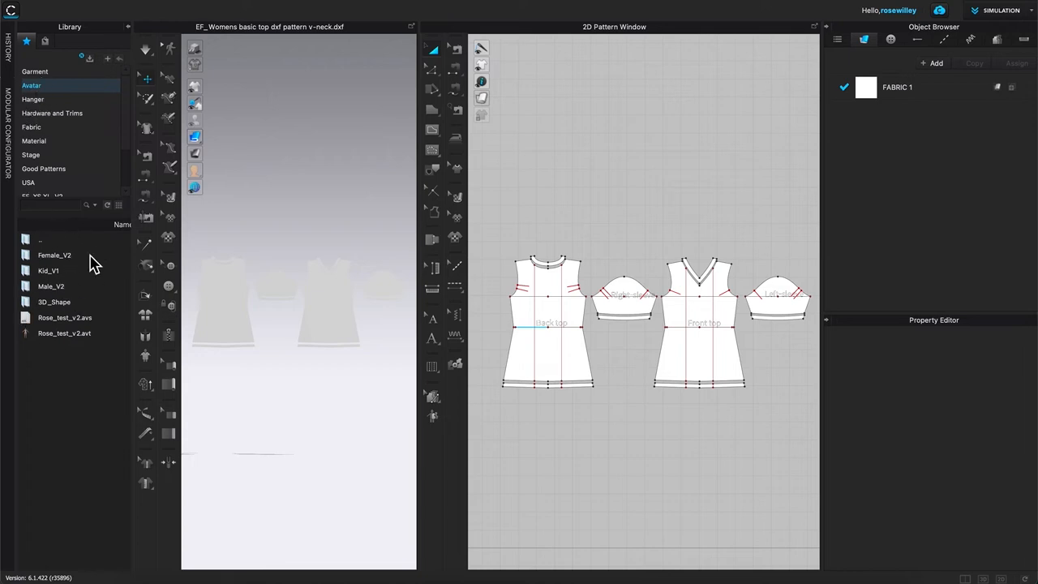
pyautogui.moveTo(45, 271)
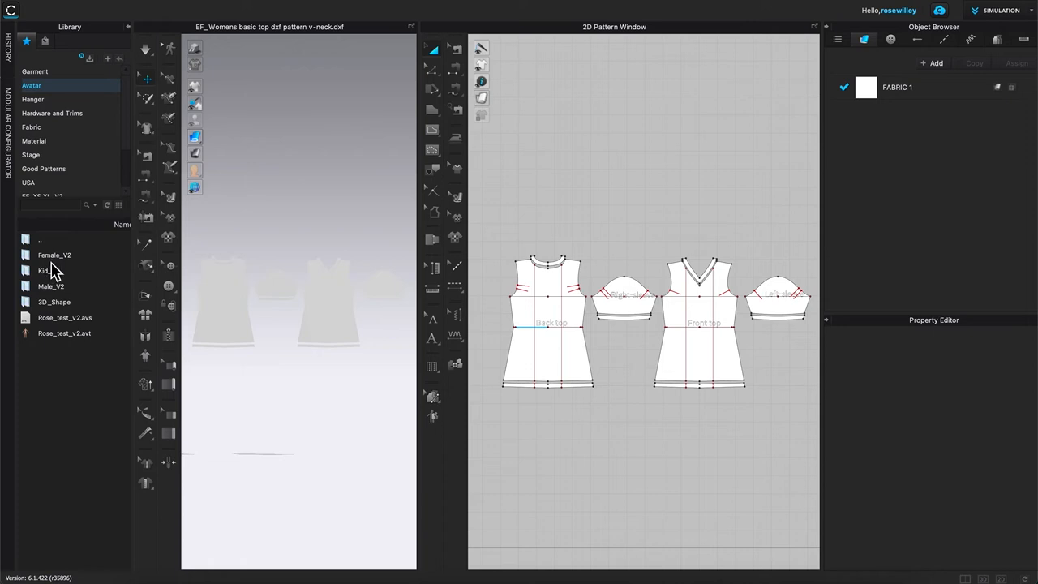
pyautogui.moveTo(51, 266)
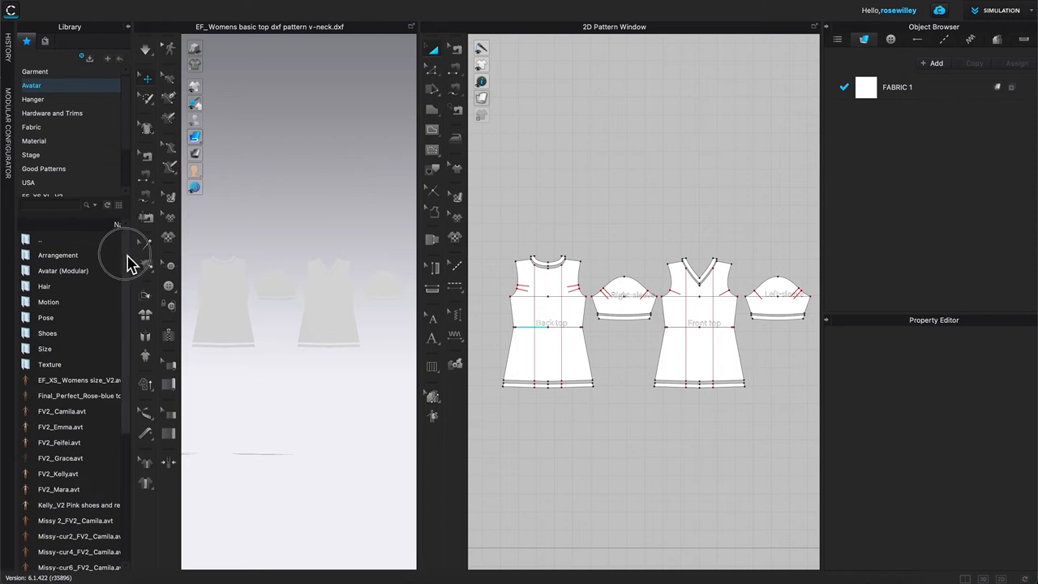
pyautogui.scroll(-3)
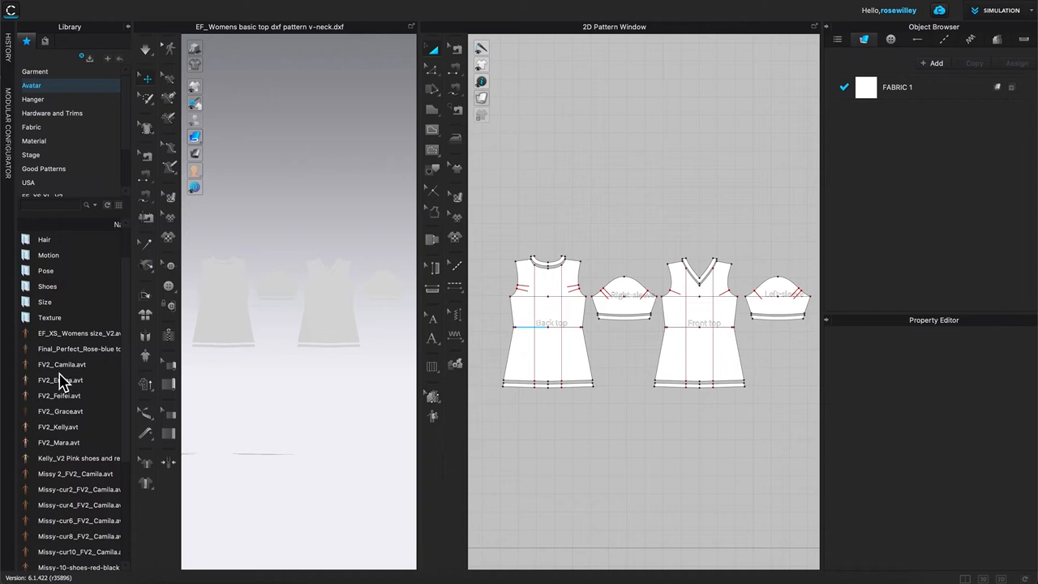
pyautogui.doubleClick(67, 365)
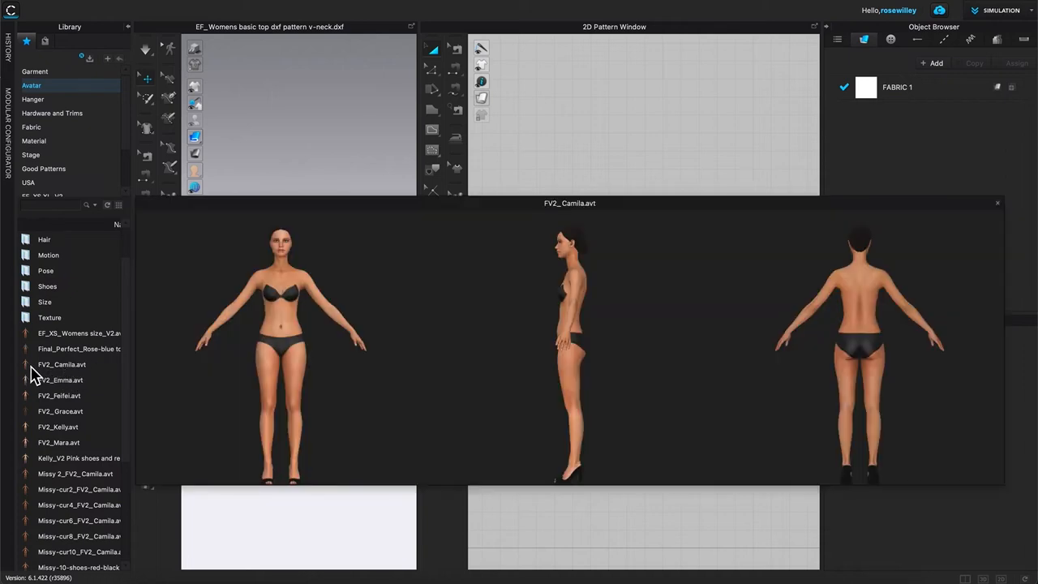
pyautogui.moveTo(73, 379)
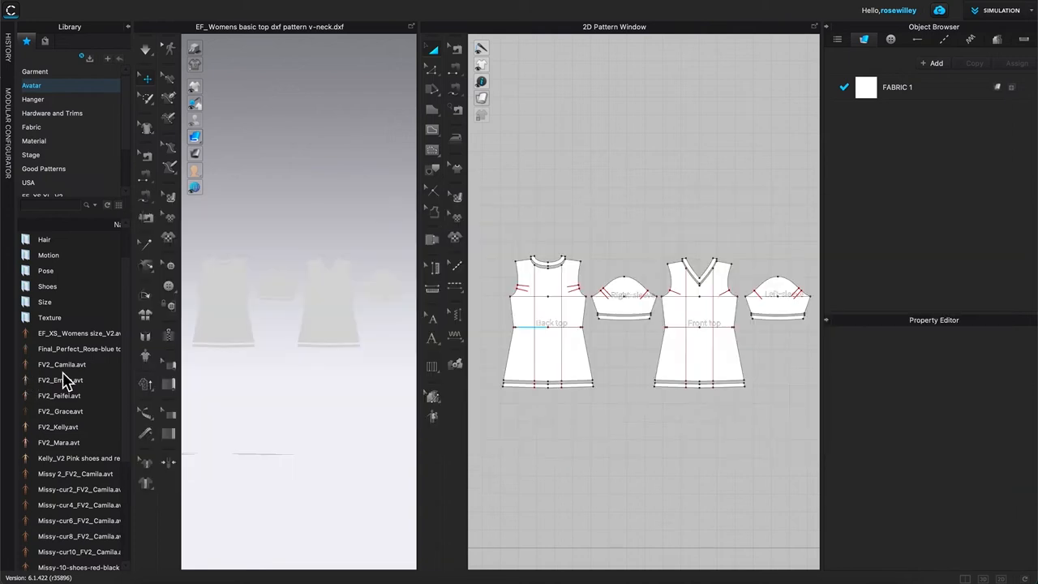
pyautogui.doubleClick(60, 378)
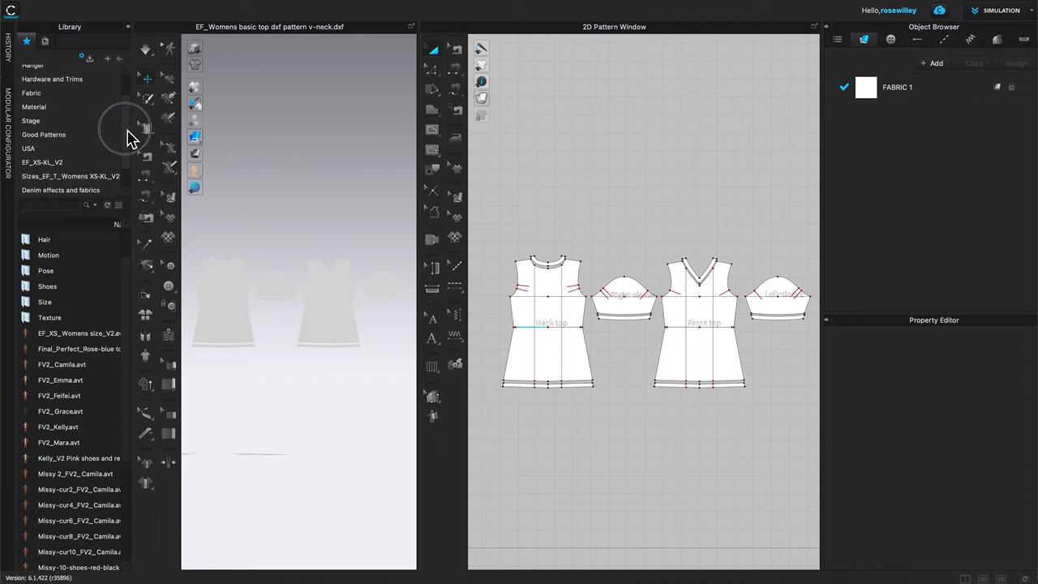
# Enter the EF_Womens Sizes folder and load the EF_Womens XS_FV2.avt avatar.
pyautogui.scroll(-3)
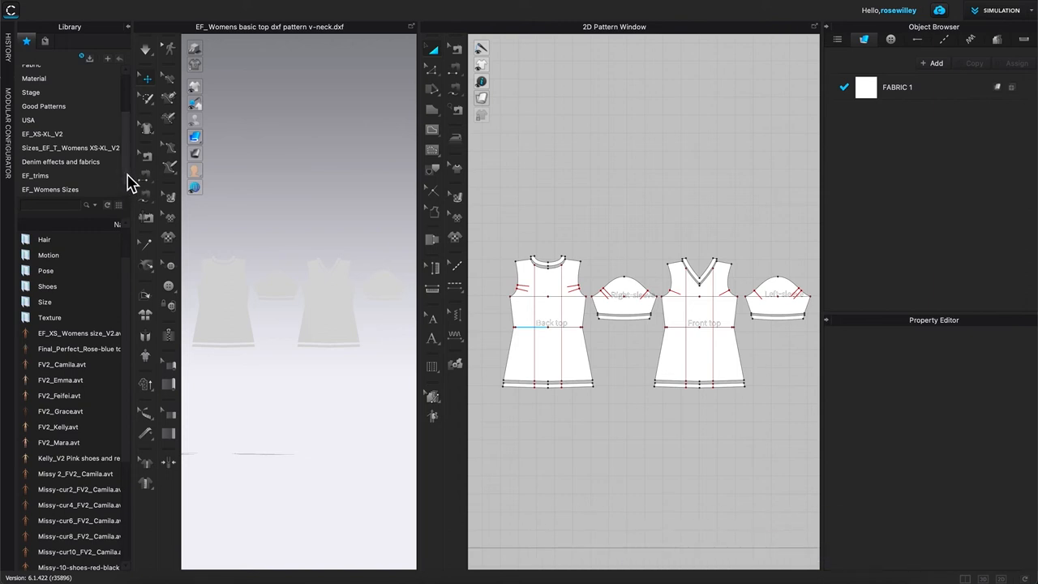
pyautogui.click(546, 325)
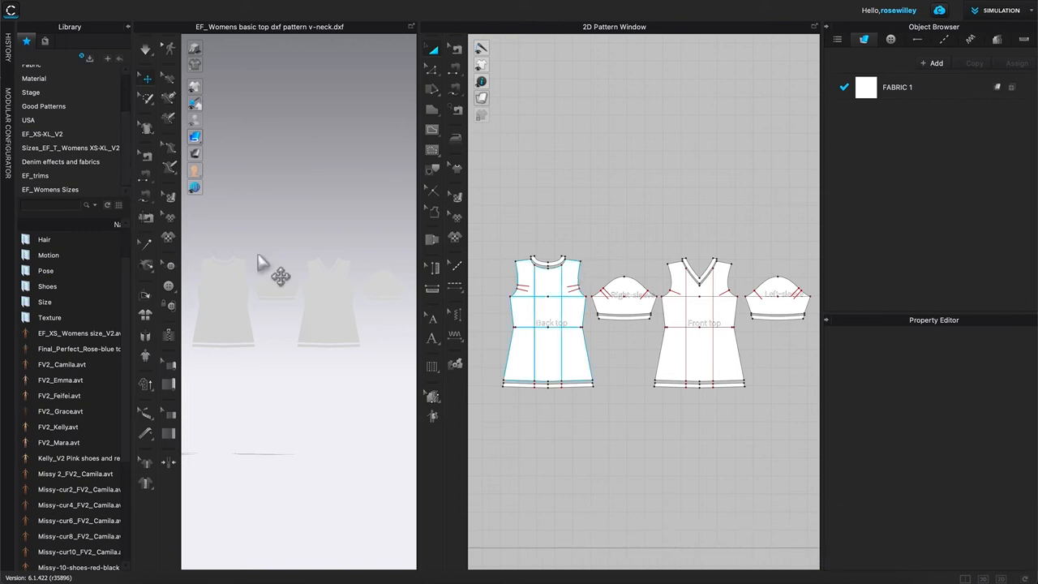
pyautogui.moveTo(364, 486)
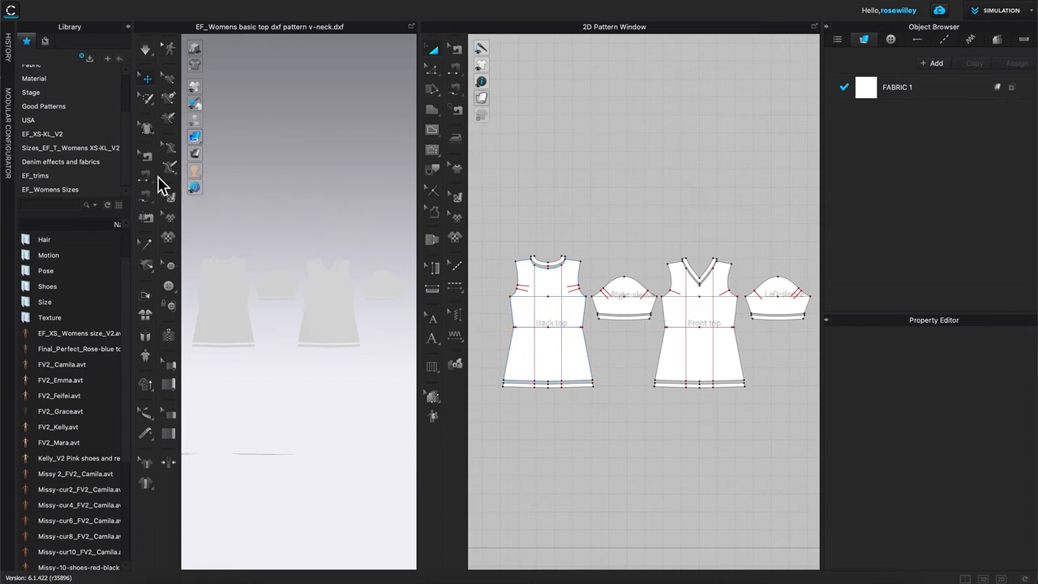
pyautogui.moveTo(133, 174)
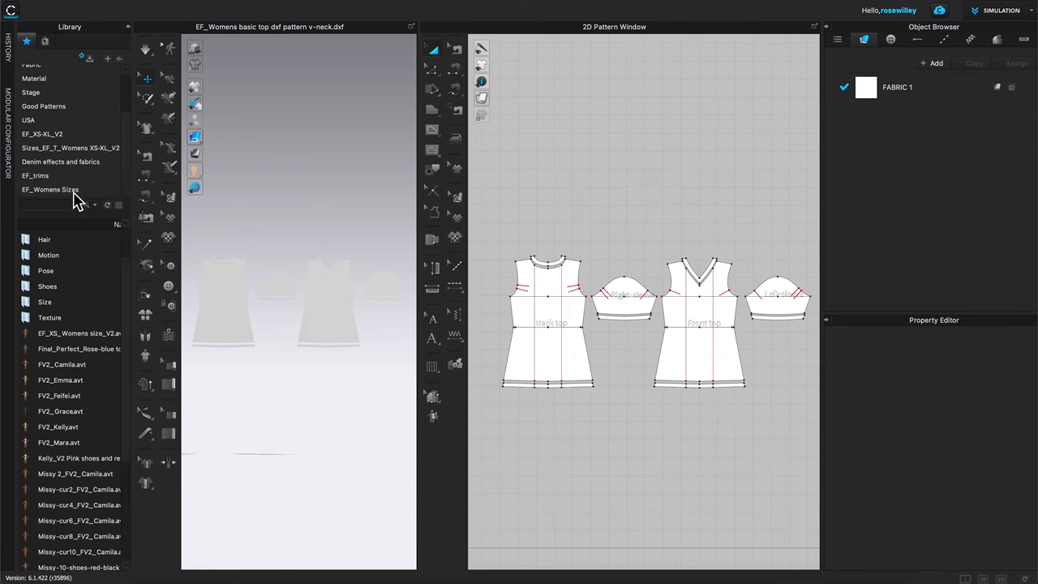
pyautogui.click(49, 189)
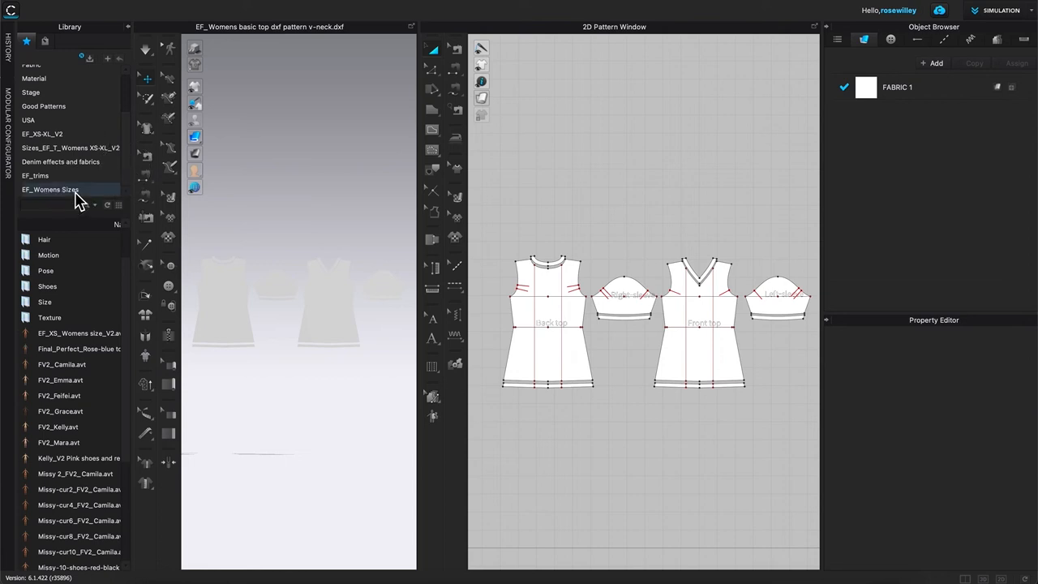
pyautogui.click(49, 189)
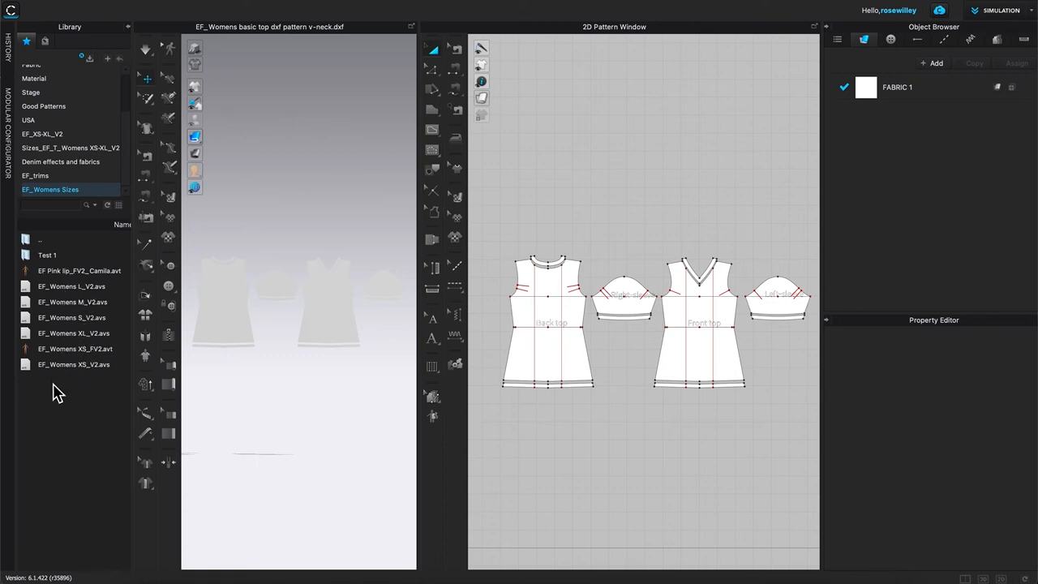
pyautogui.moveTo(68, 400)
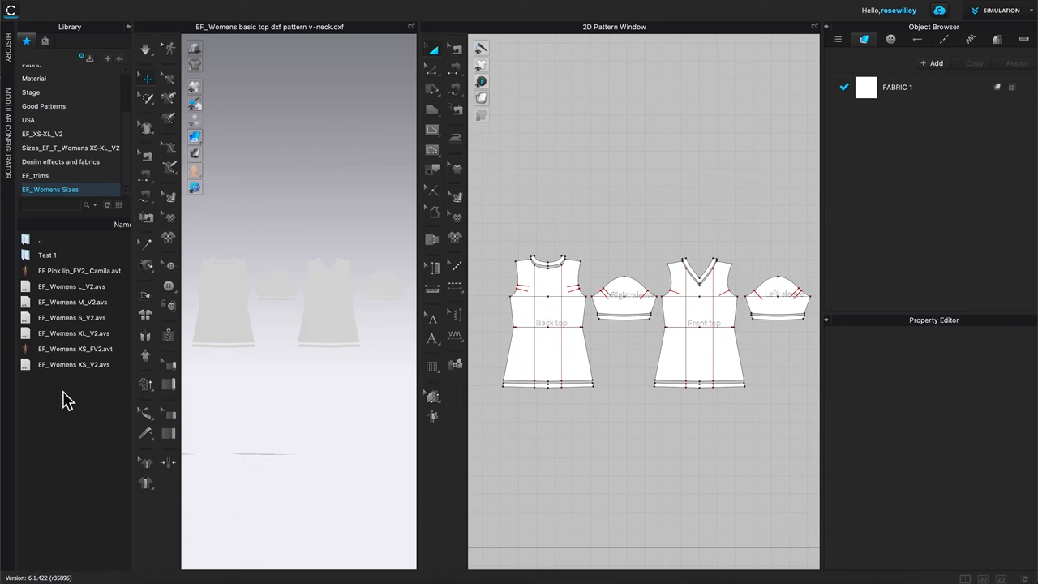
pyautogui.moveTo(42, 371)
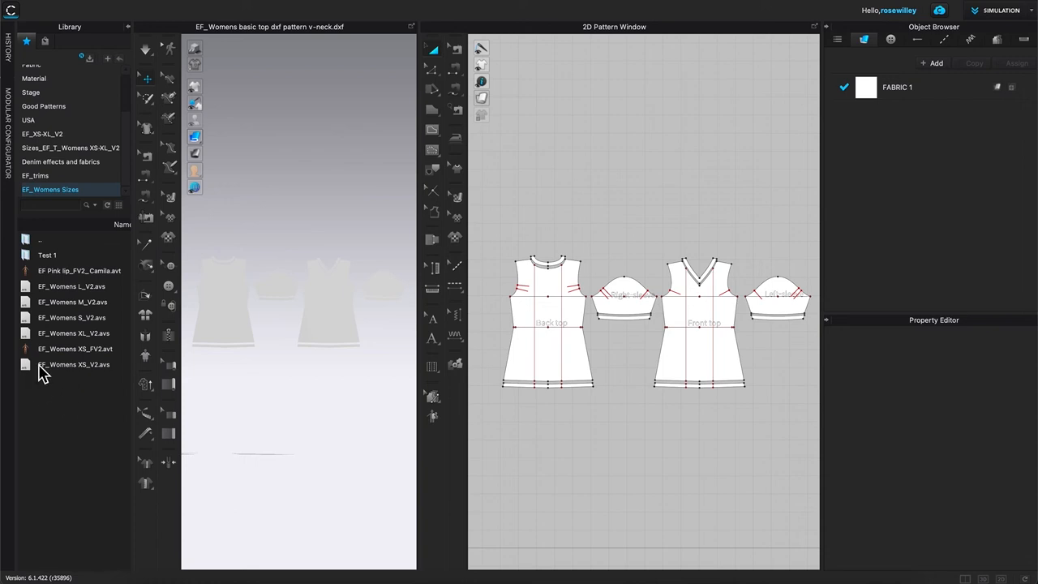
pyautogui.doubleClick(73, 364)
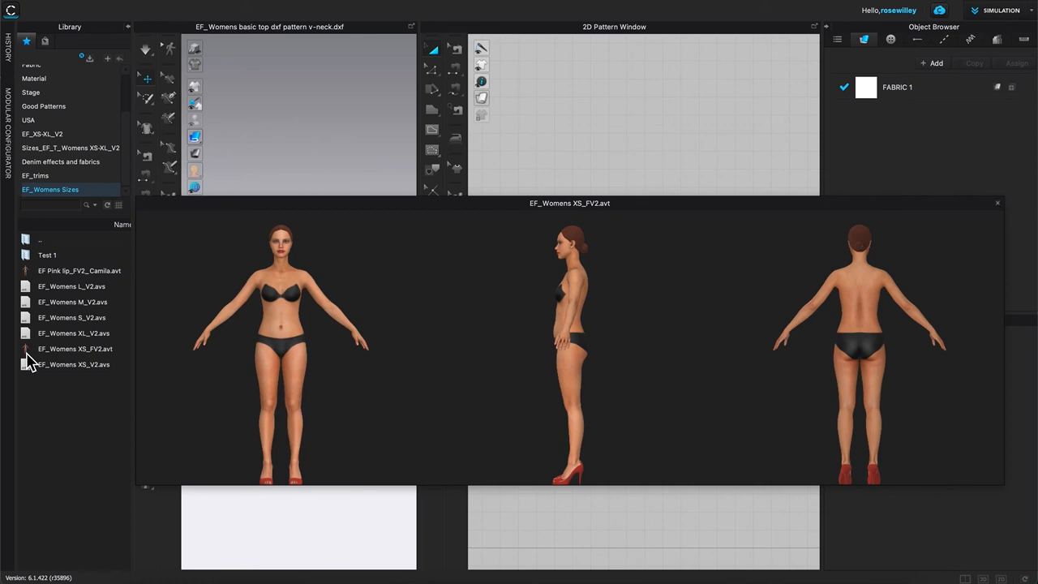